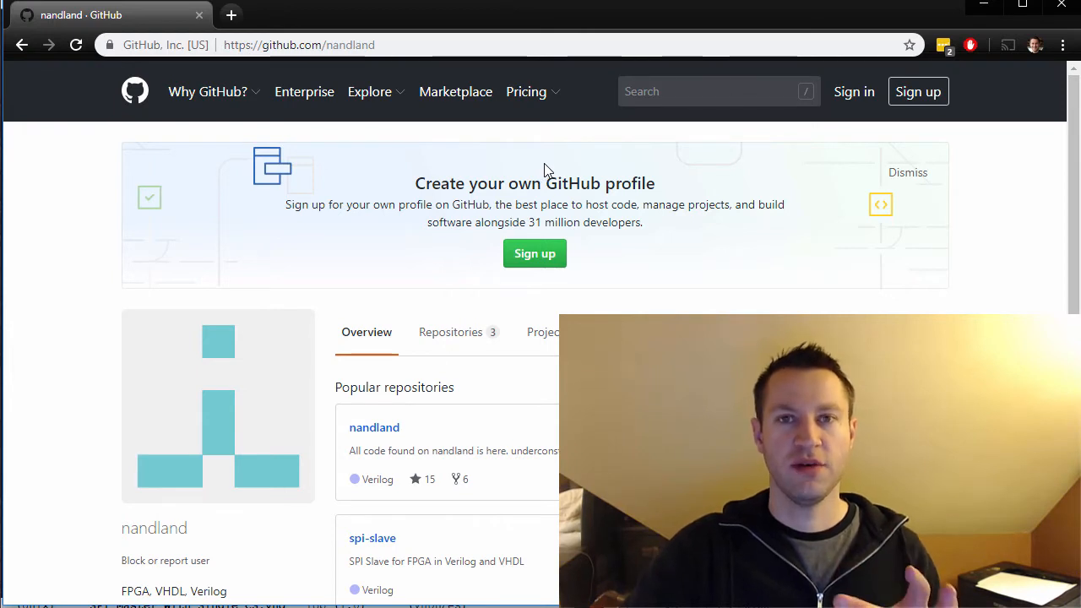
mouse_move(564, 172)
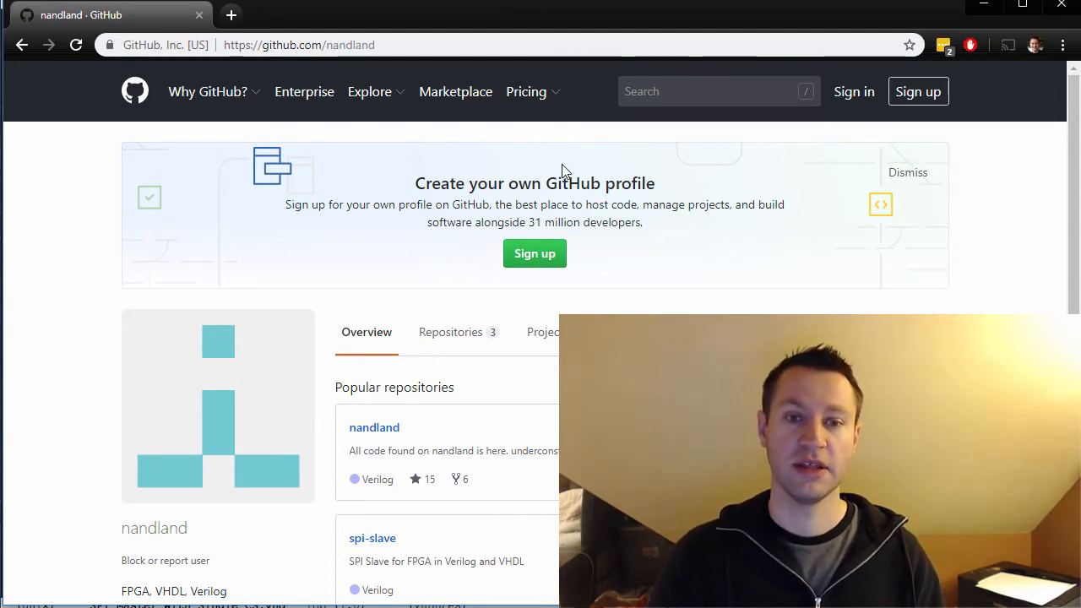
mouse_move(718, 292)
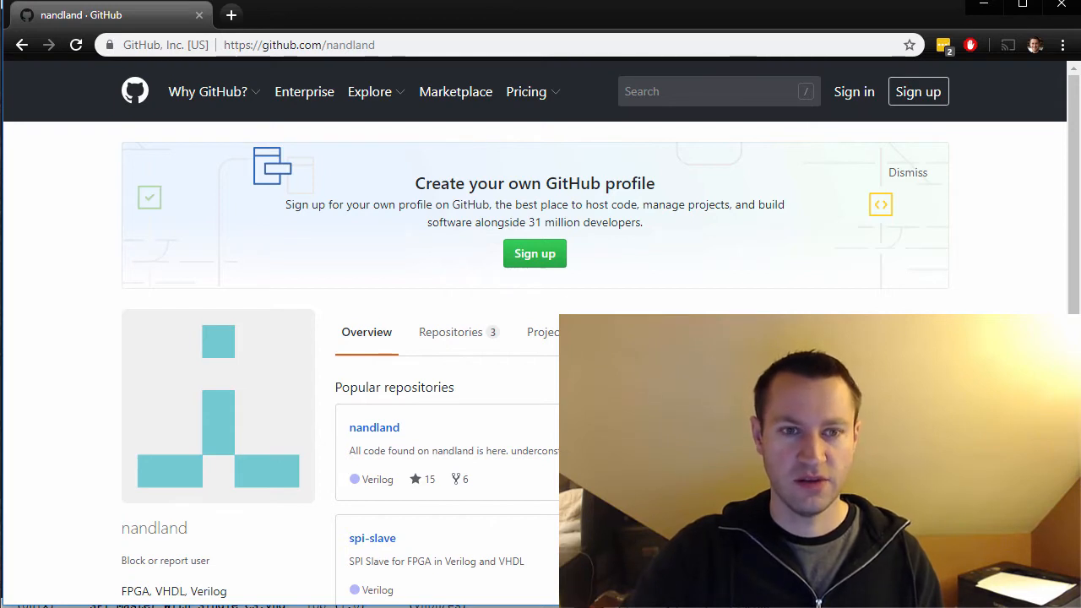
Step: Search GitHub, then browse spi-master > VHDL > source to SPI_Master_With_Single_CS.vhd
left_click(300, 45)
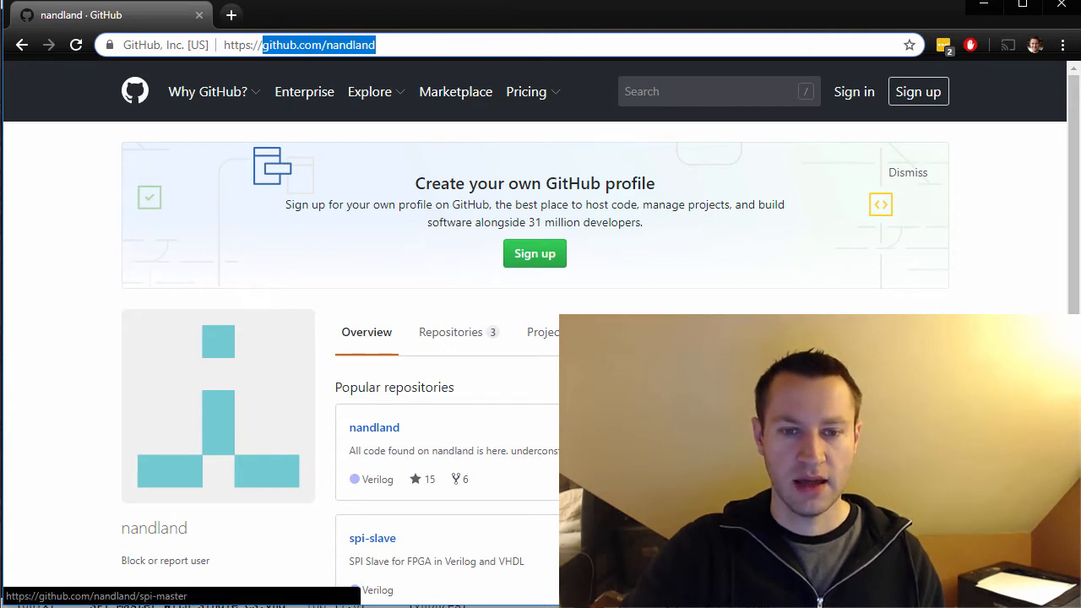
key("Return")
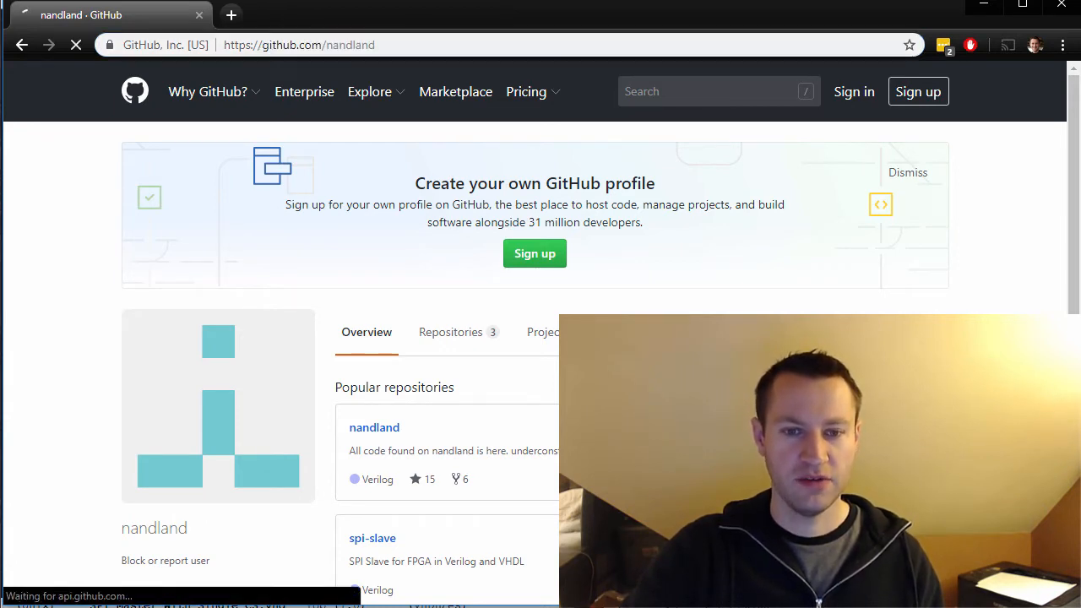
left_click(373, 538)
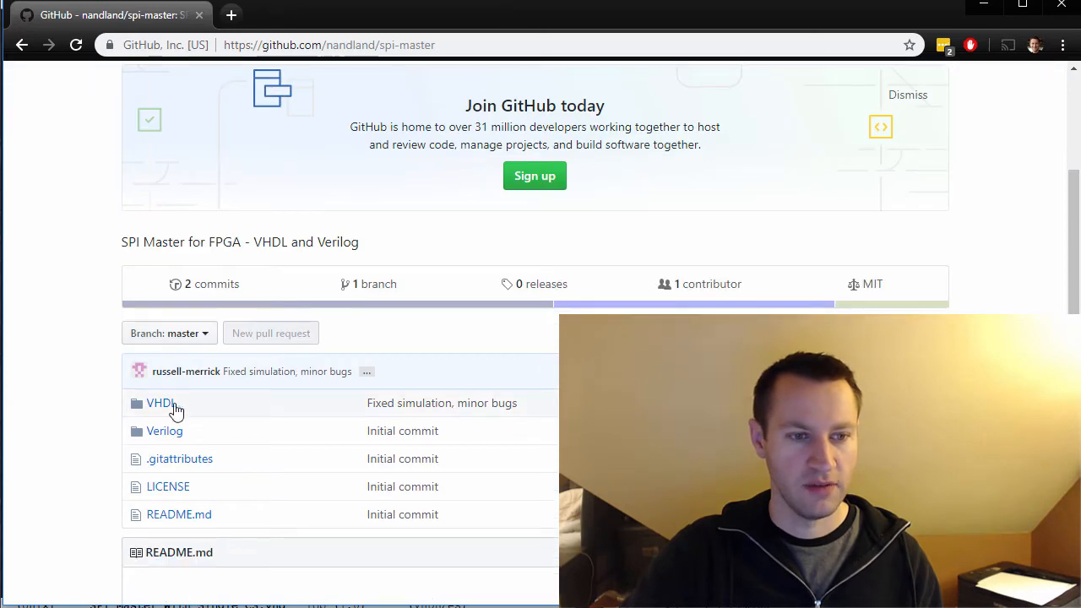
left_click(160, 403)
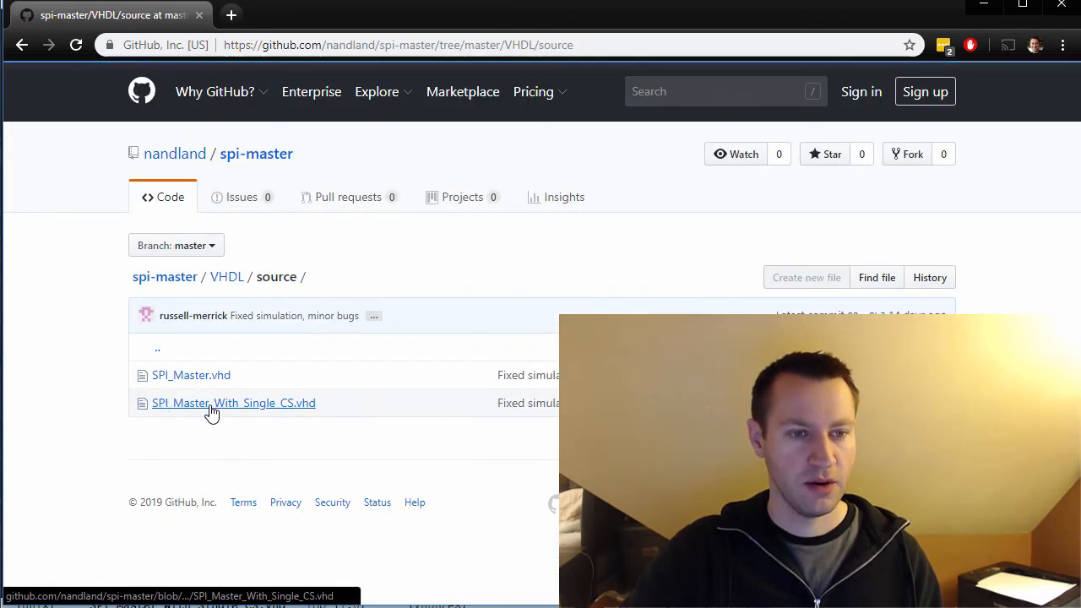
left_click(234, 402)
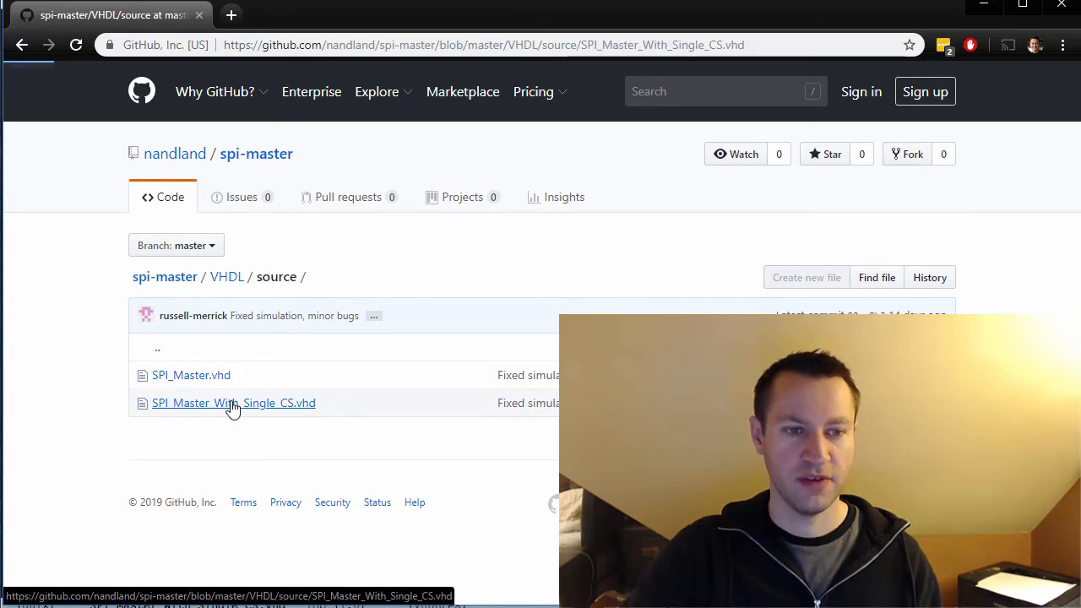
left_click(234, 402)
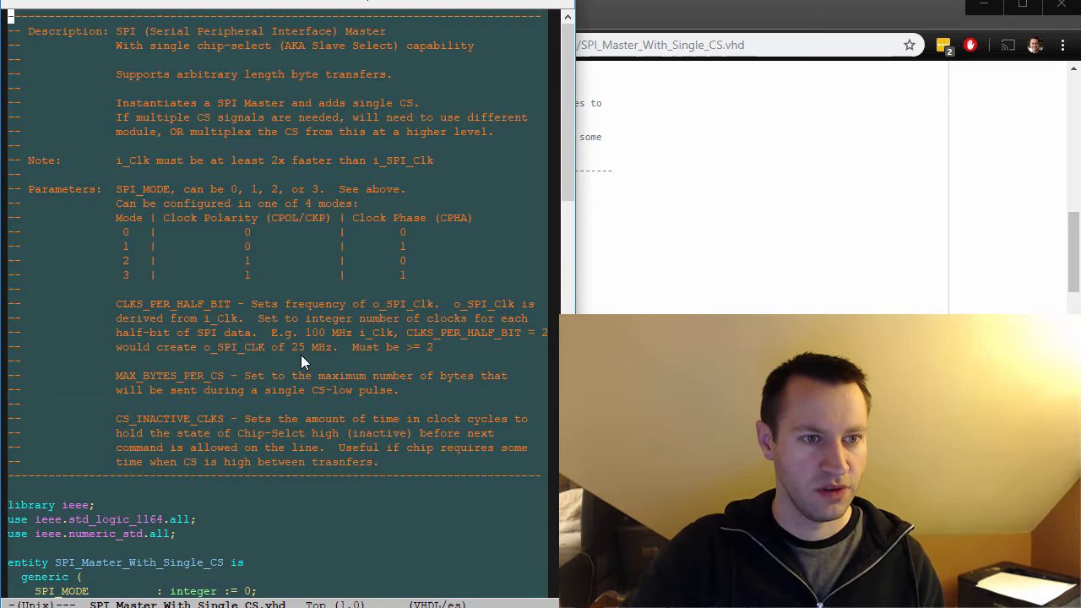
mouse_move(306, 184)
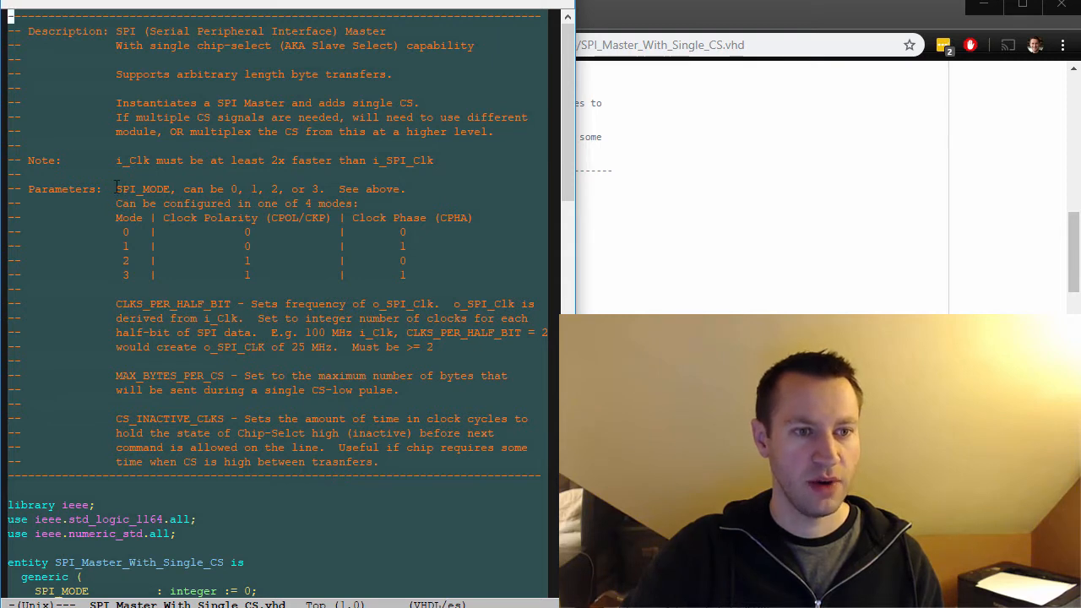
left_click_drag(115, 188, 408, 275)
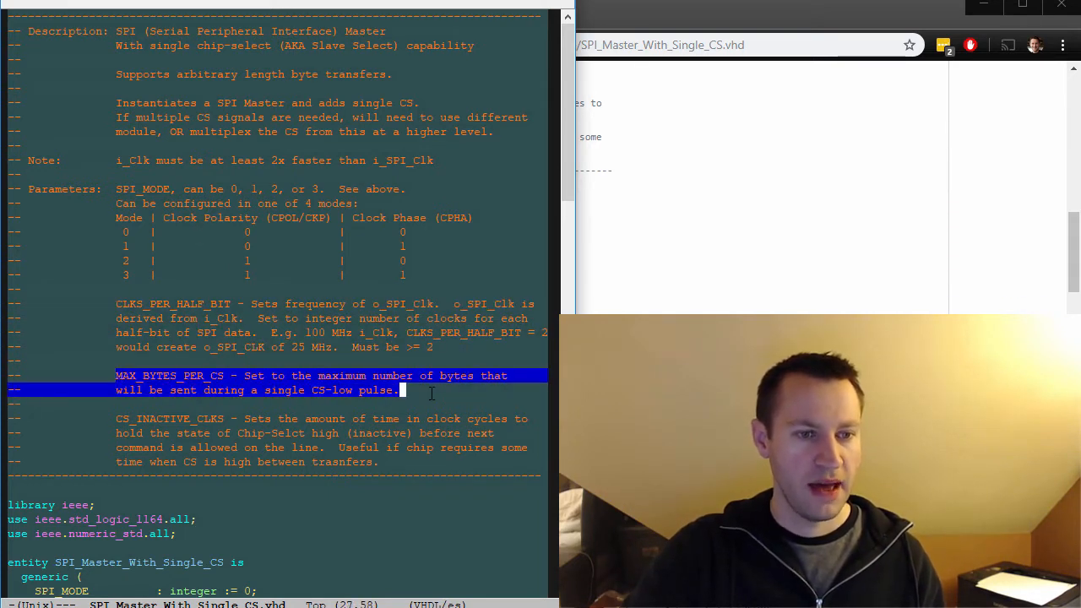
mouse_move(476, 400)
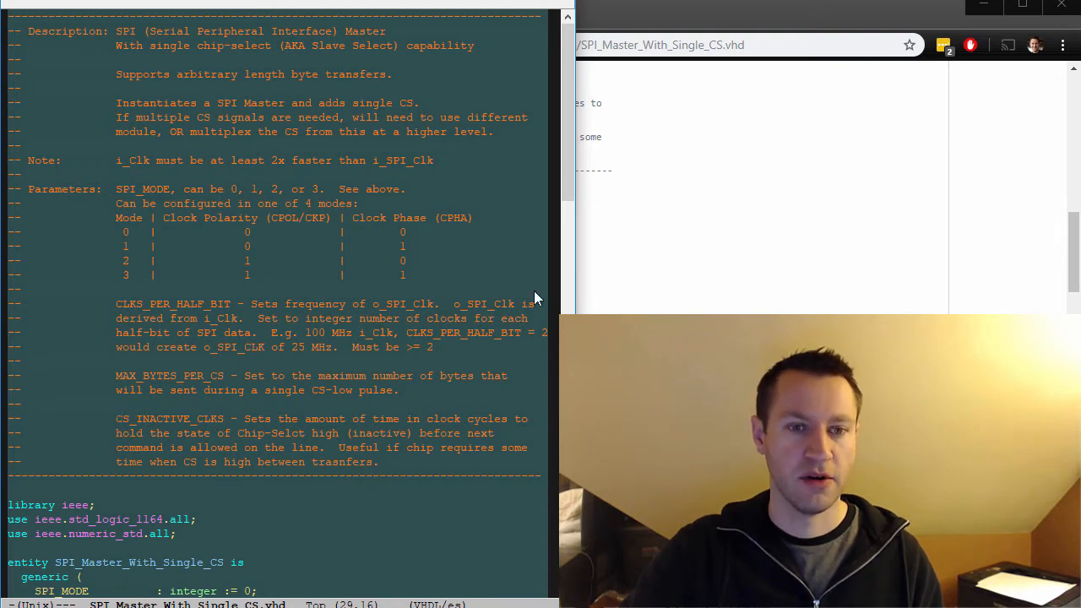
scroll("down", 3)
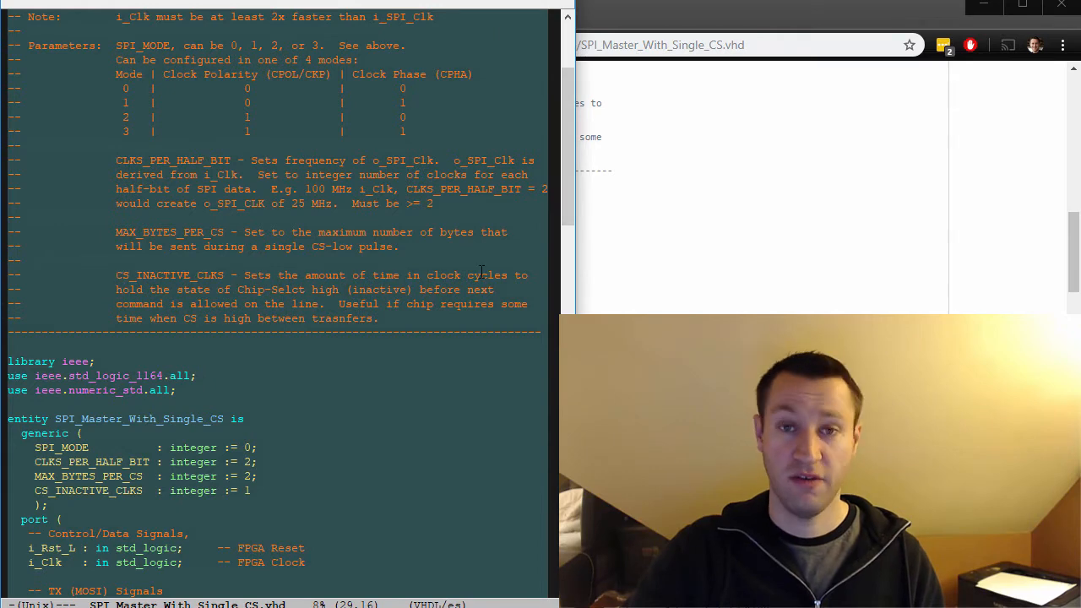
scroll("down", 3)
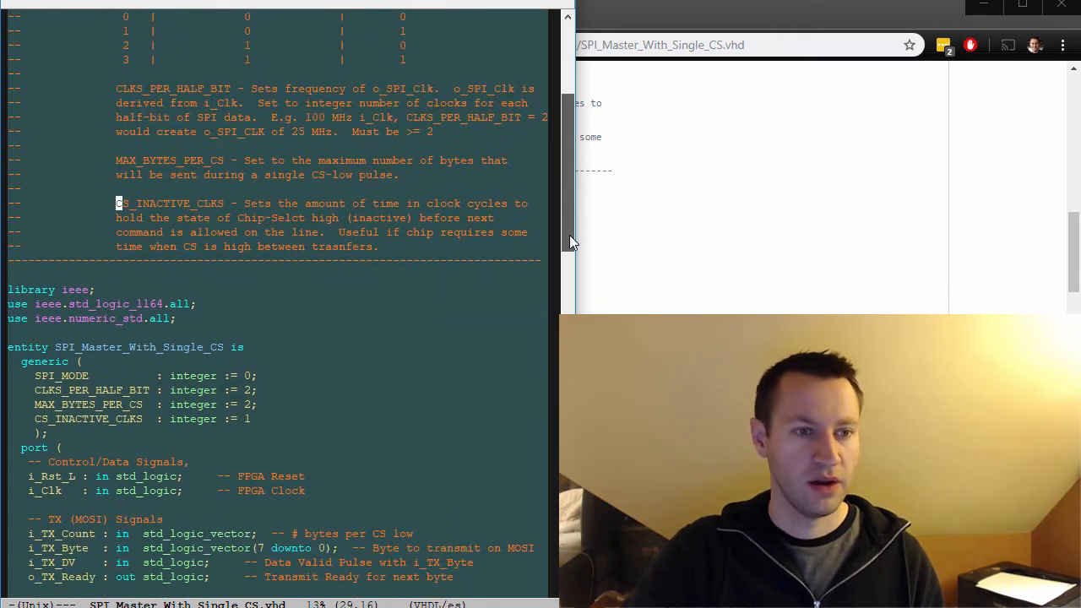
scroll("down", 3)
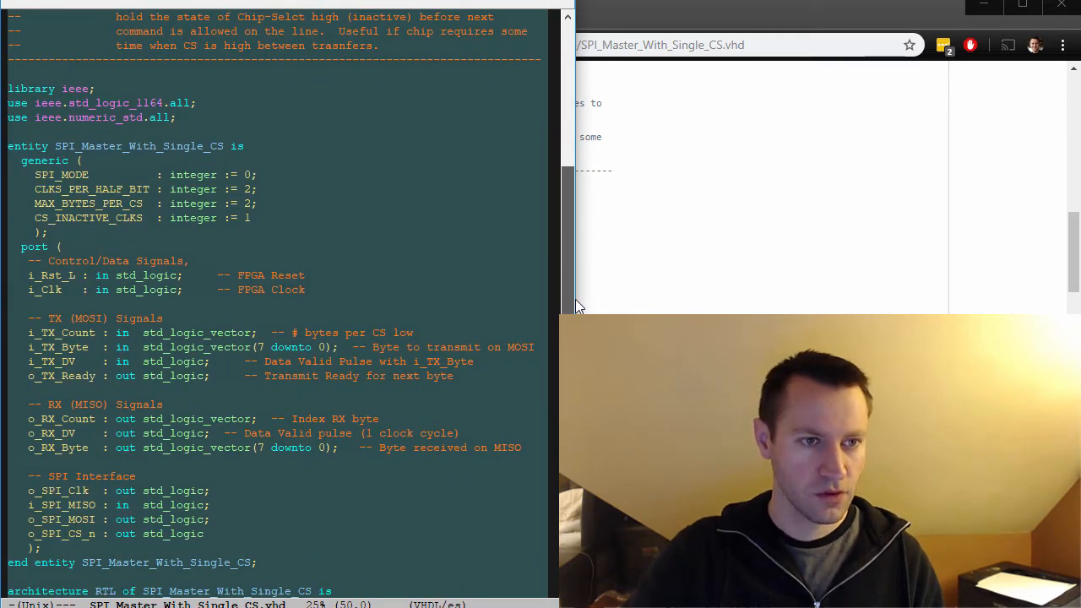
scroll("up", 3)
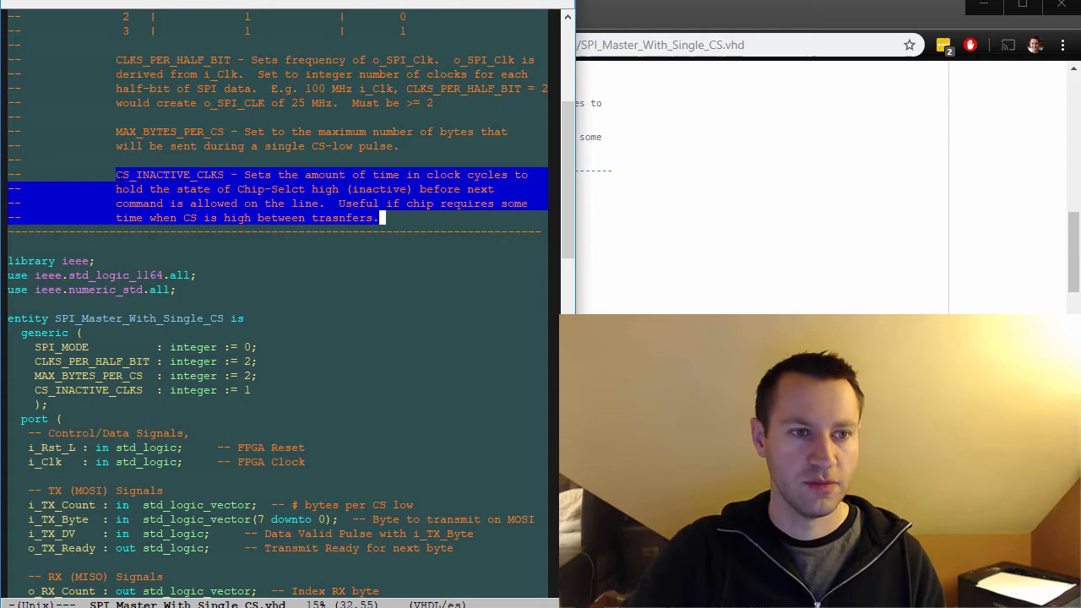
scroll("up", 3)
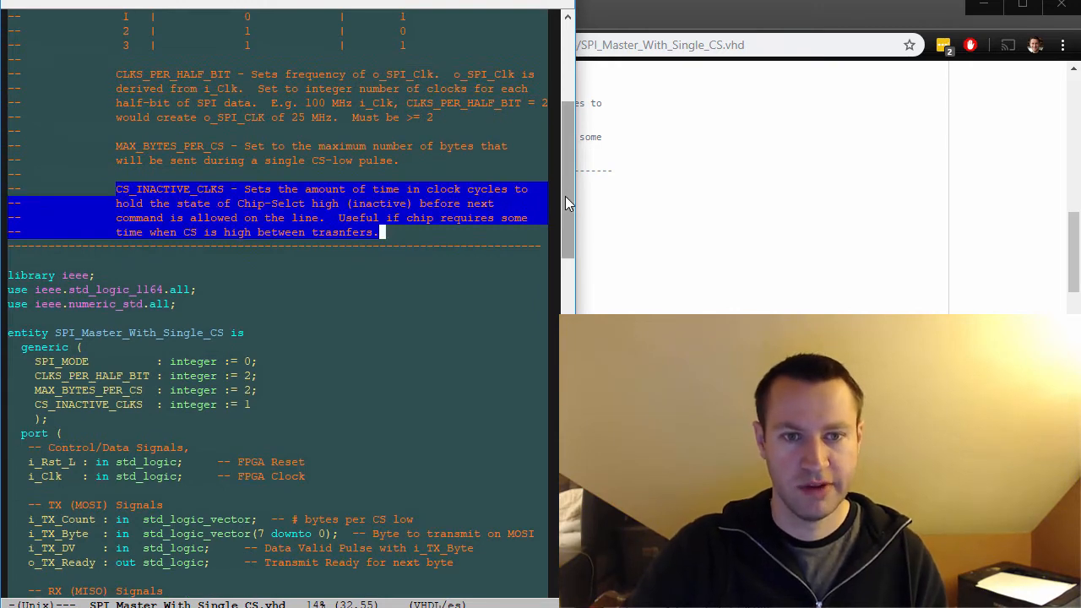
scroll("down", 3)
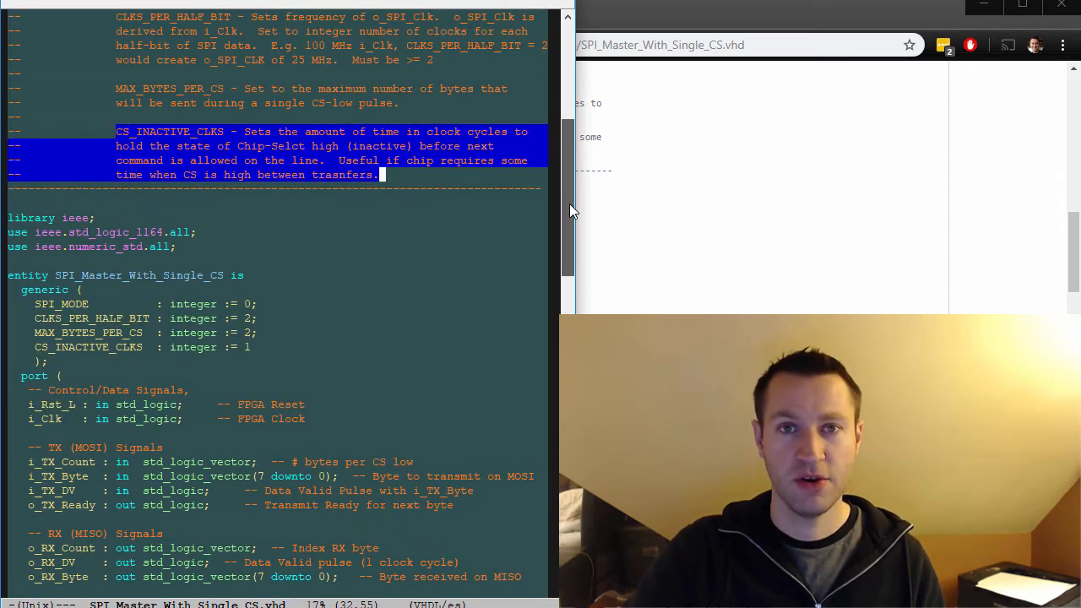
scroll("down", 3)
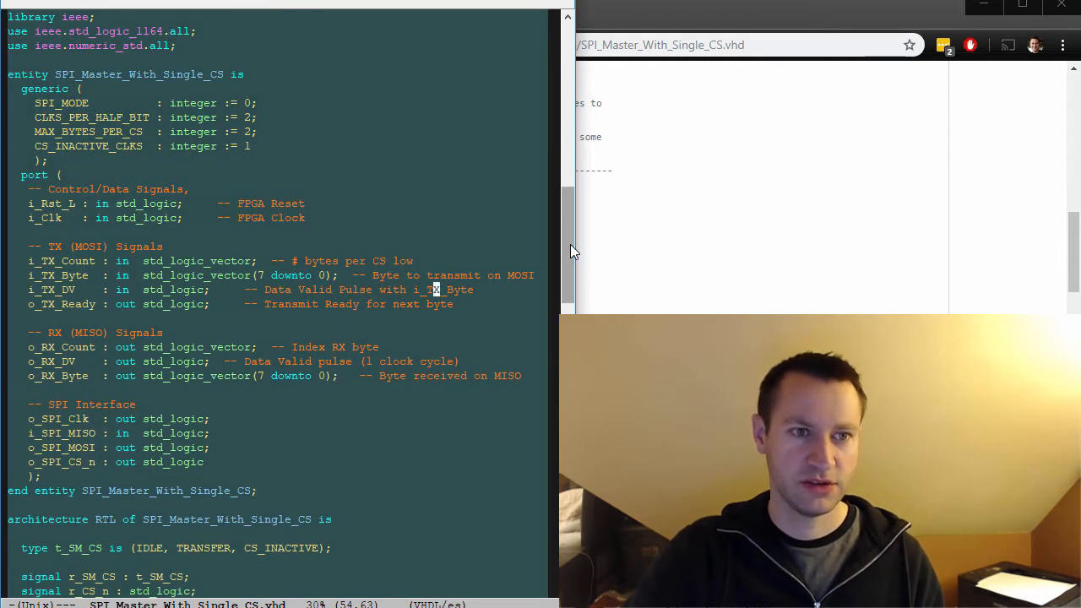
scroll("down", 3)
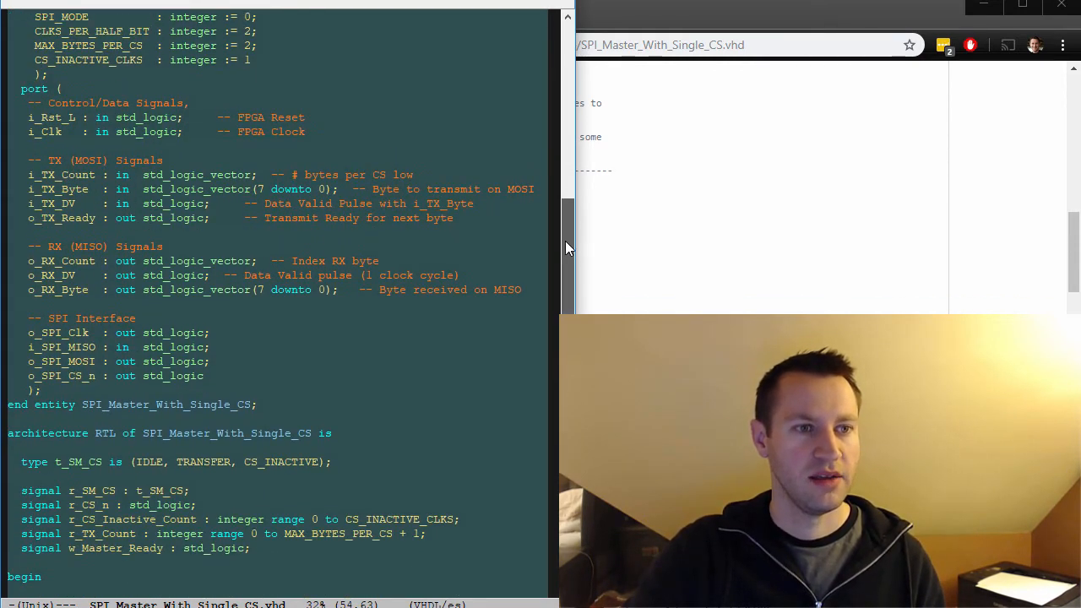
scroll("up", 3)
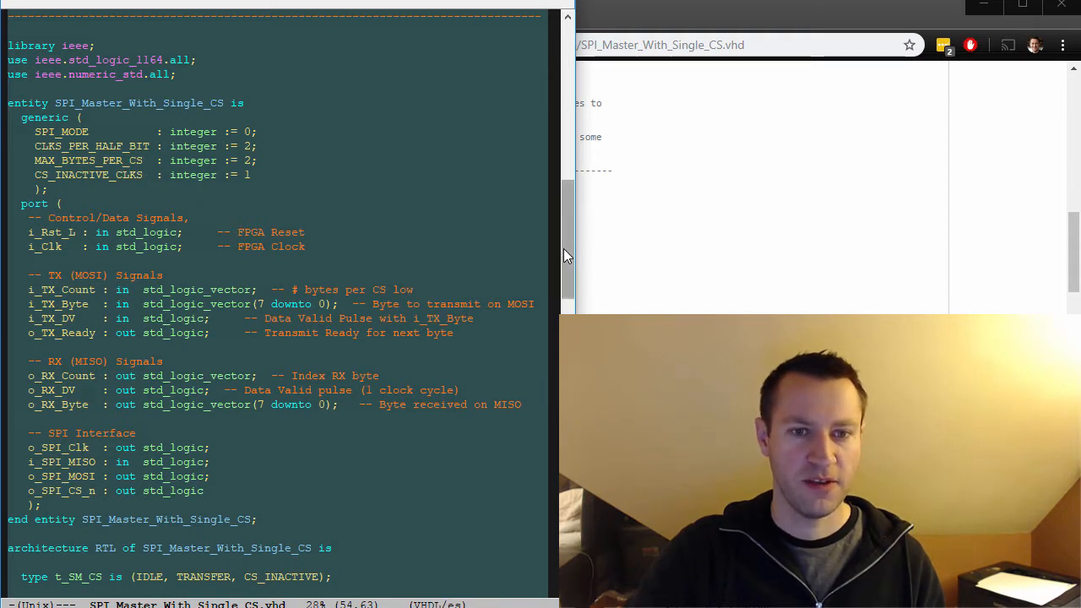
scroll("down", 3)
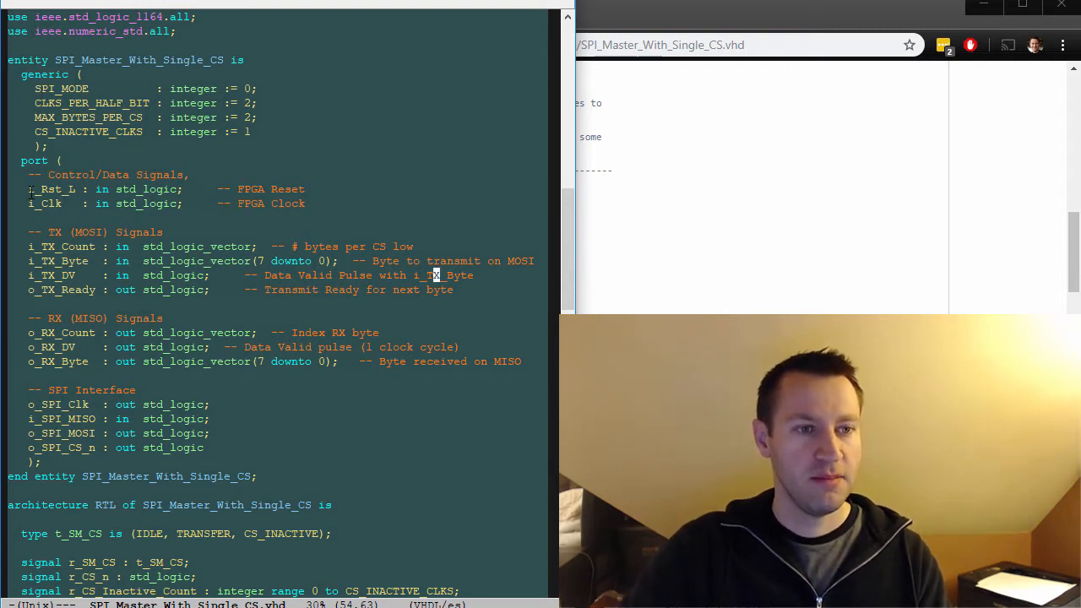
mouse_move(235, 288)
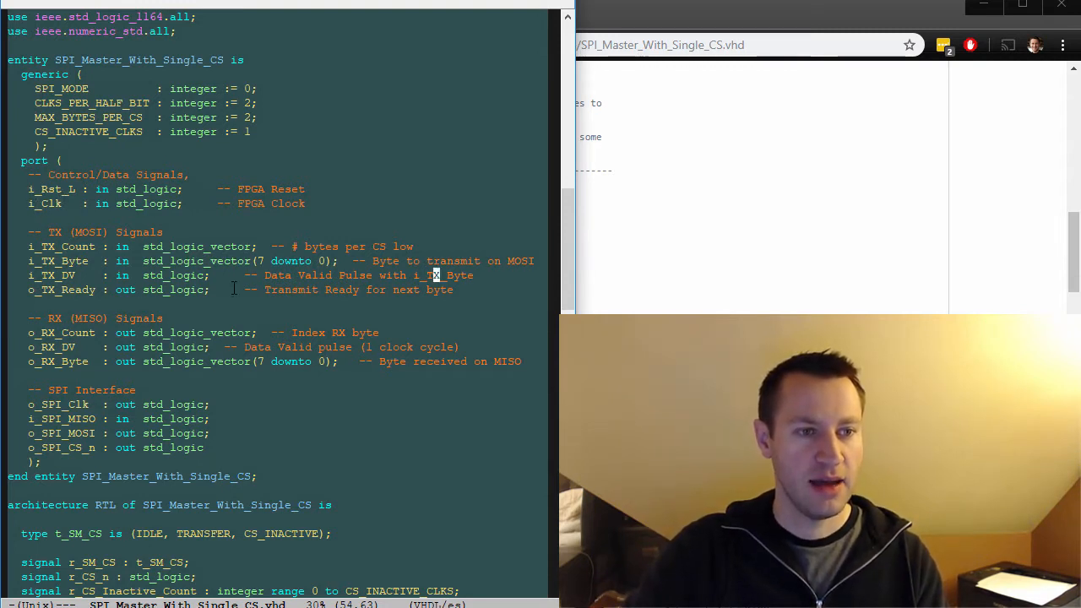
Step: Scroll past the entity ports to the RTL architecture and the SPI_Master_1 instantiation
scroll("down", 3)
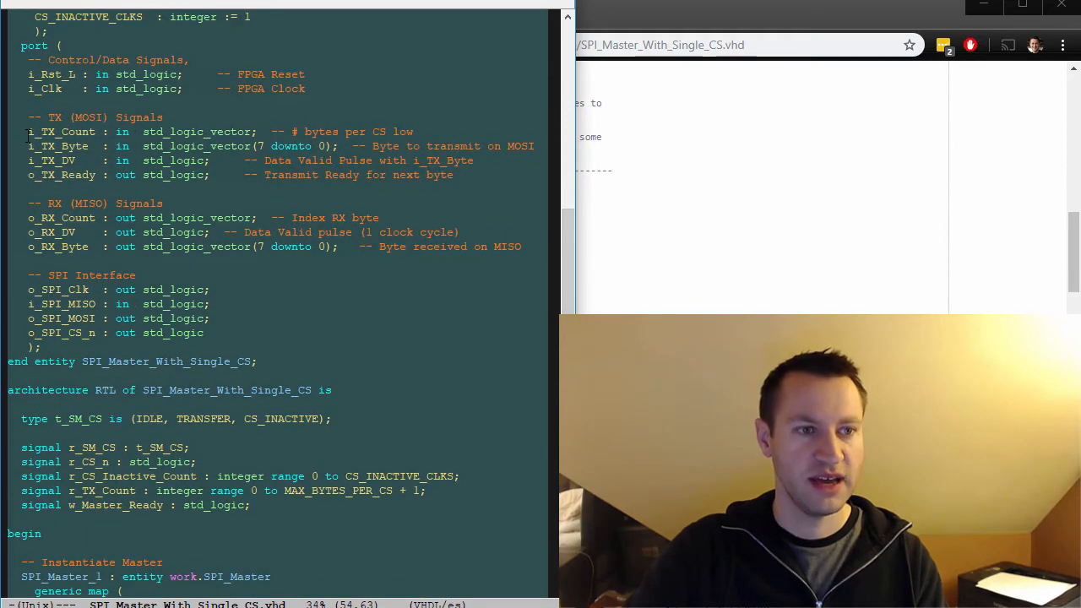
double_click(61, 131)
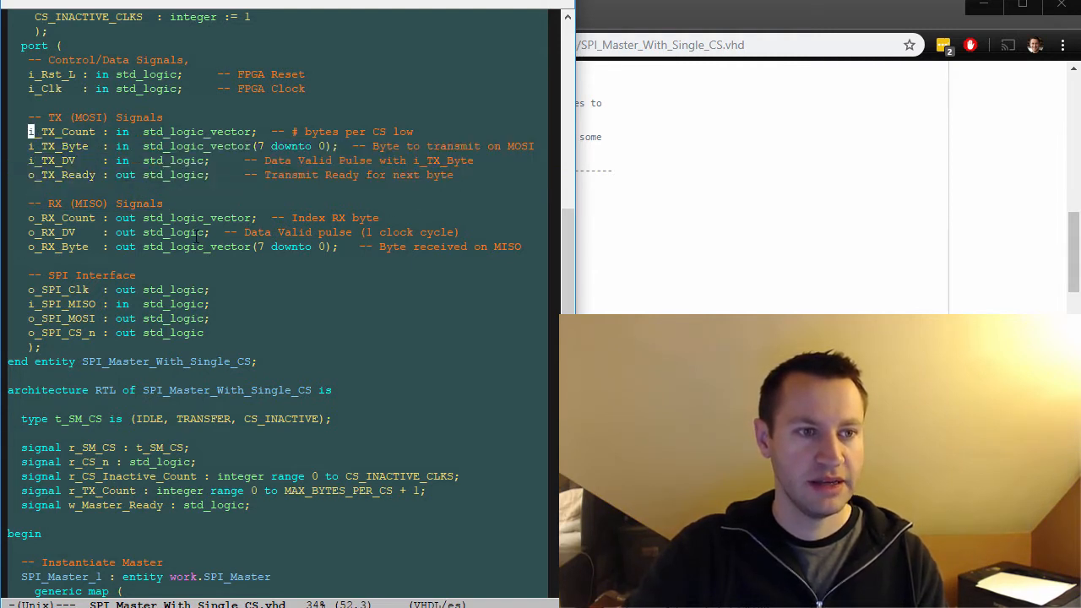
mouse_move(330, 210)
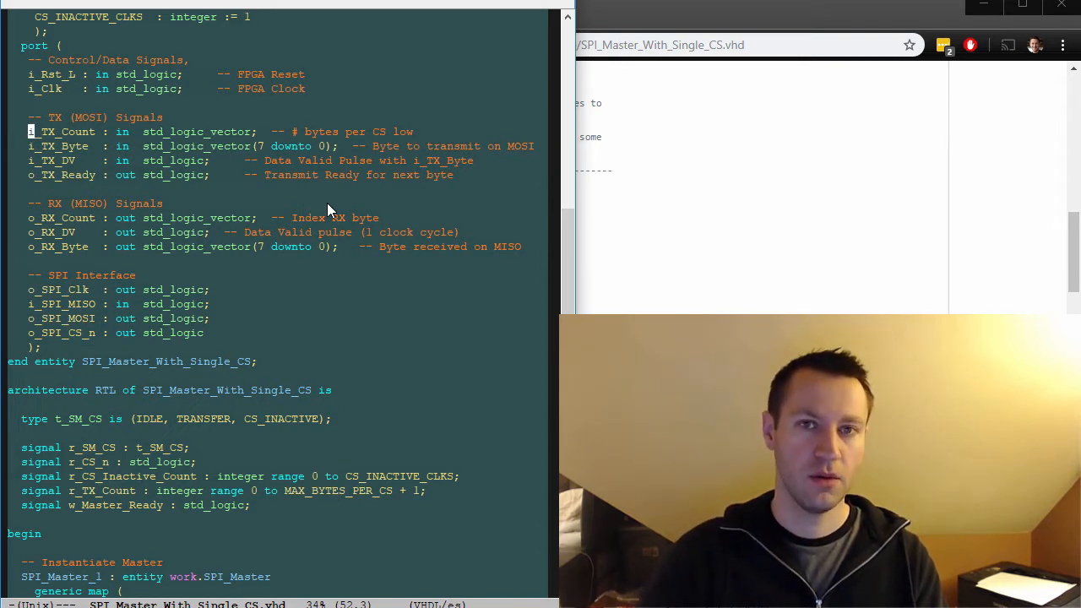
mouse_move(289, 191)
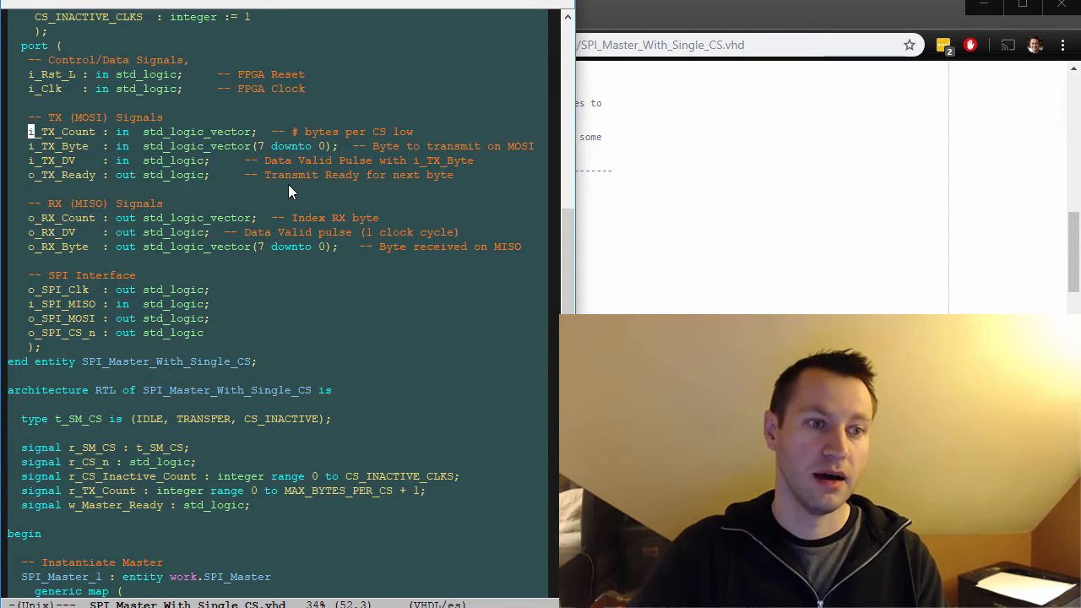
left_click(69, 202)
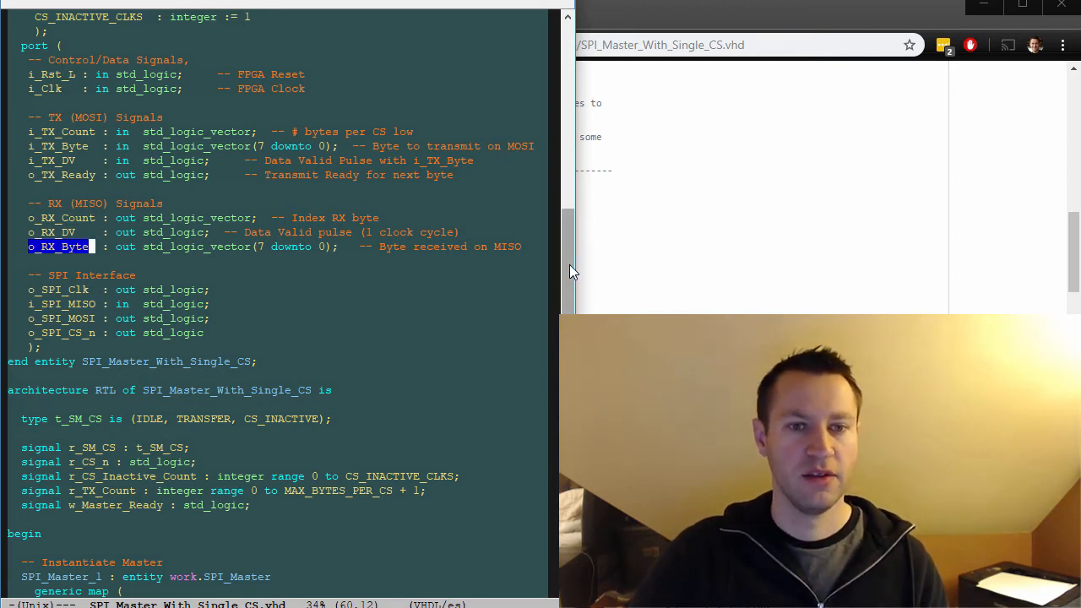
scroll("down", 3)
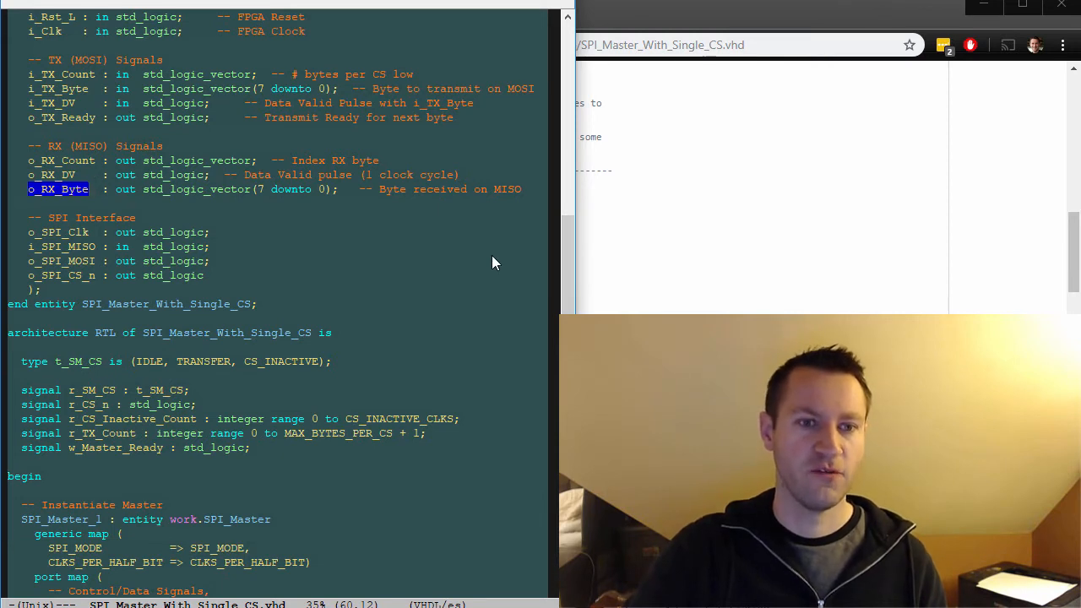
mouse_move(338, 285)
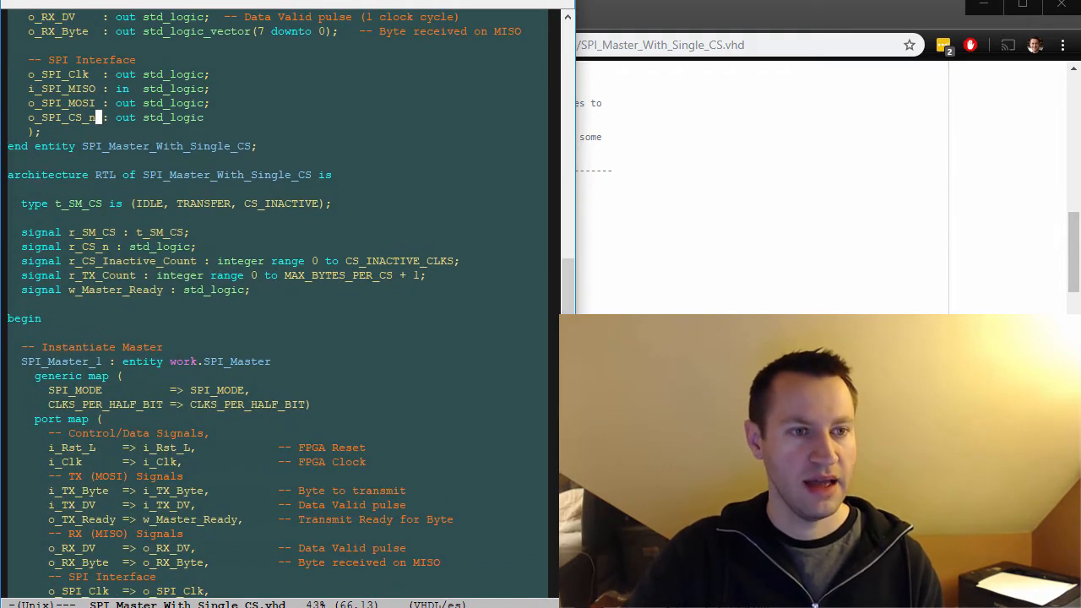
Step: Highlight the TRANSFER and CS_INACTIVE state names in the state type declaration
scroll("down", 3)
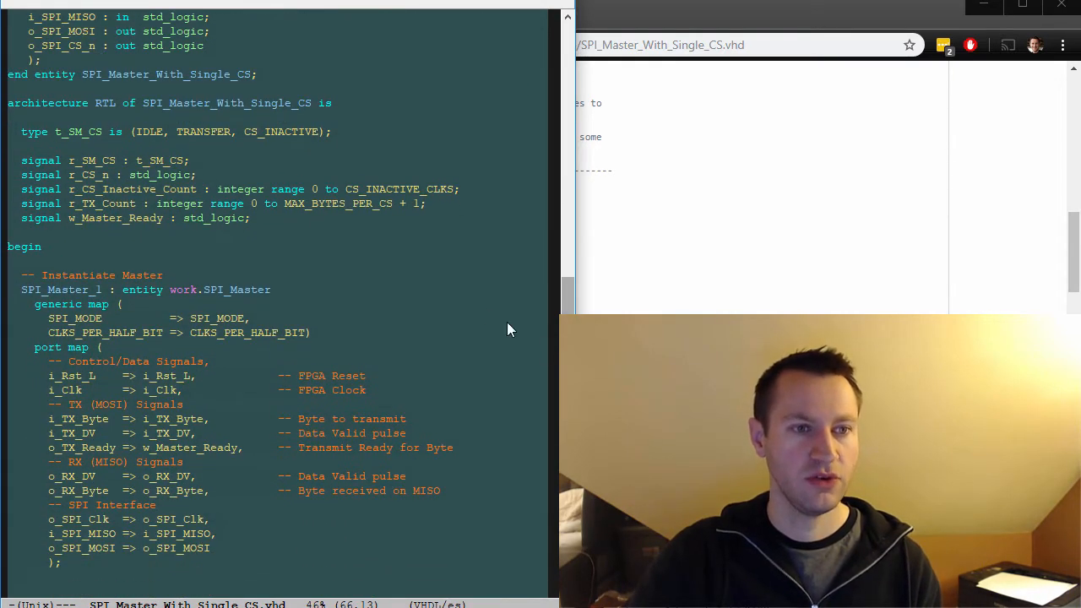
mouse_move(404, 260)
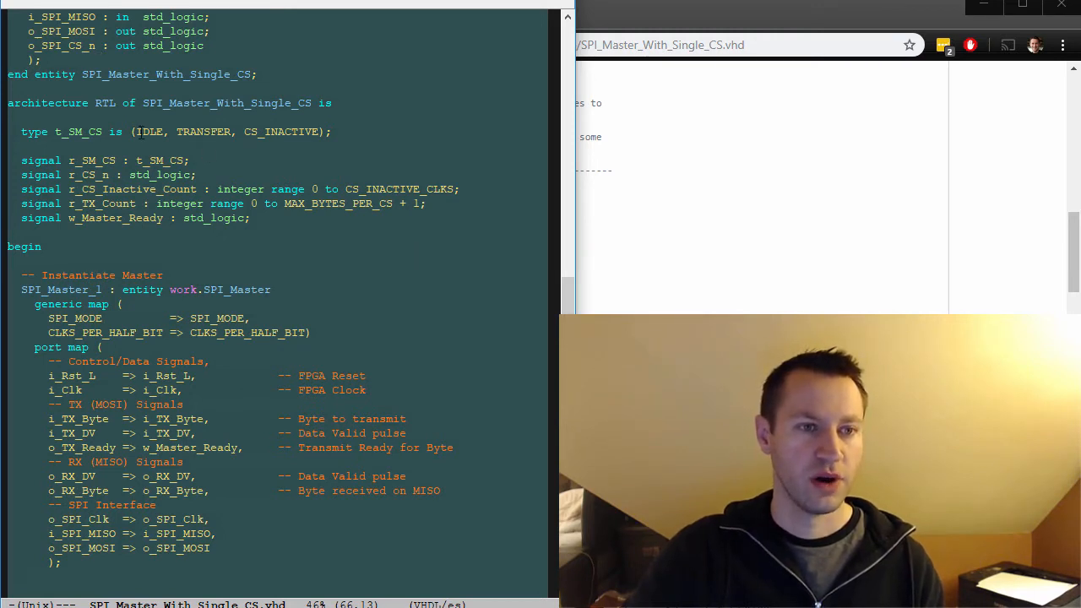
double_click(203, 132)
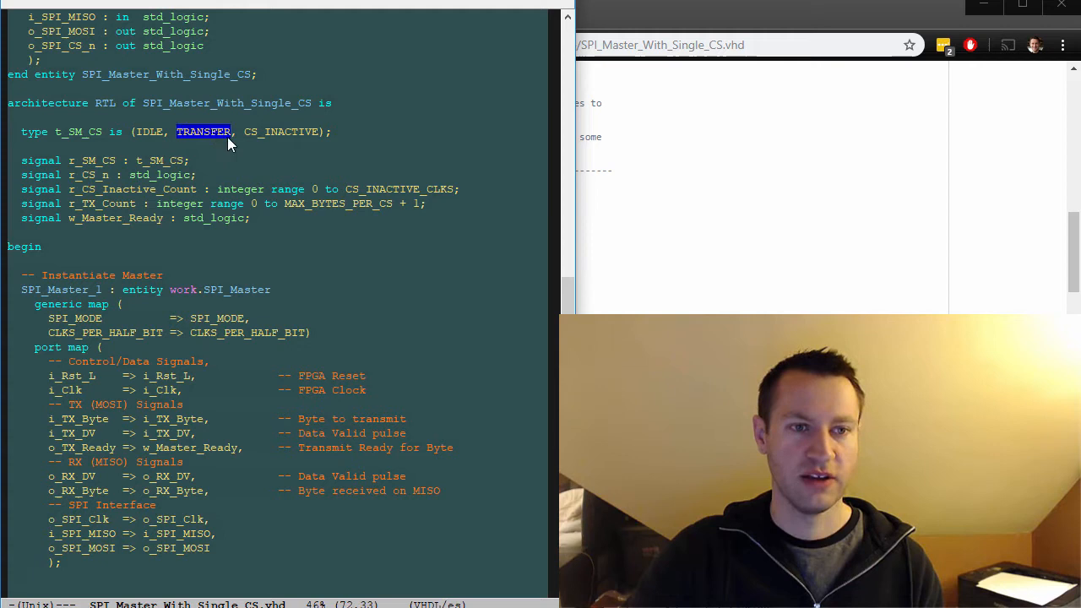
double_click(293, 132)
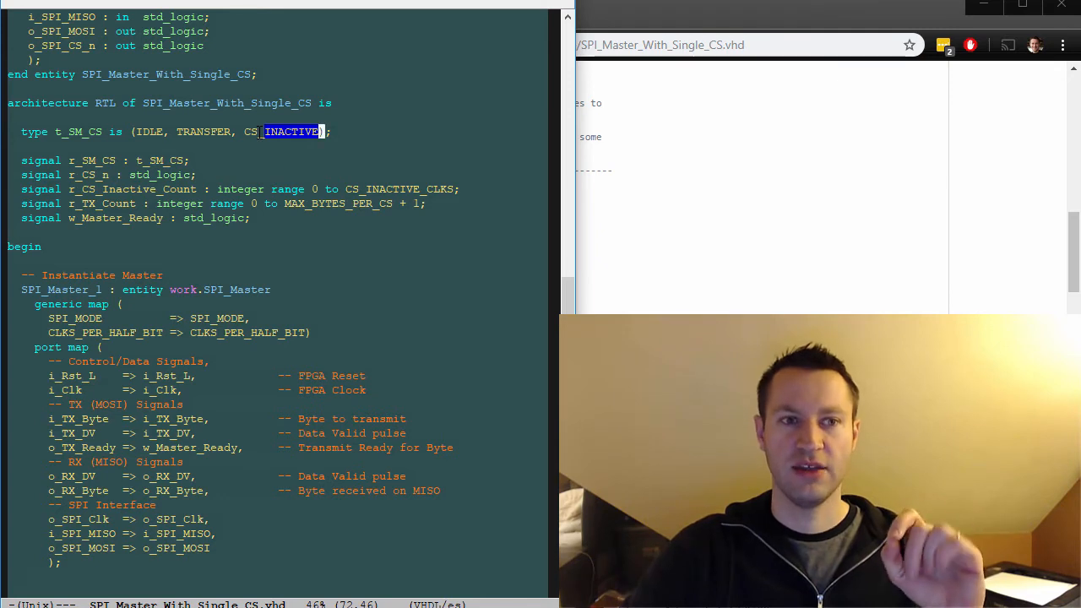
mouse_move(48, 147)
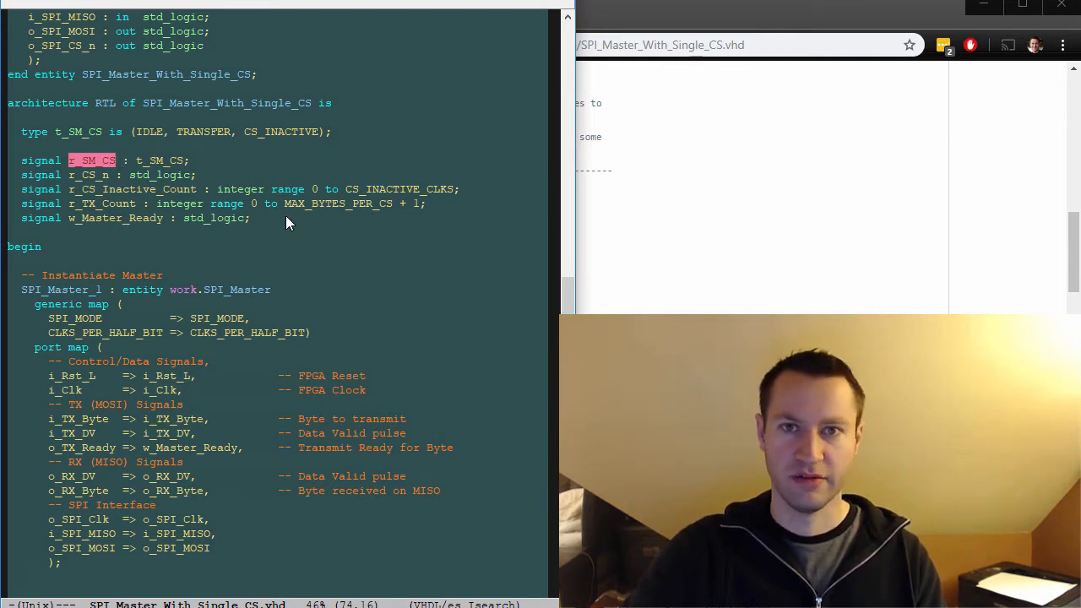
mouse_move(535, 309)
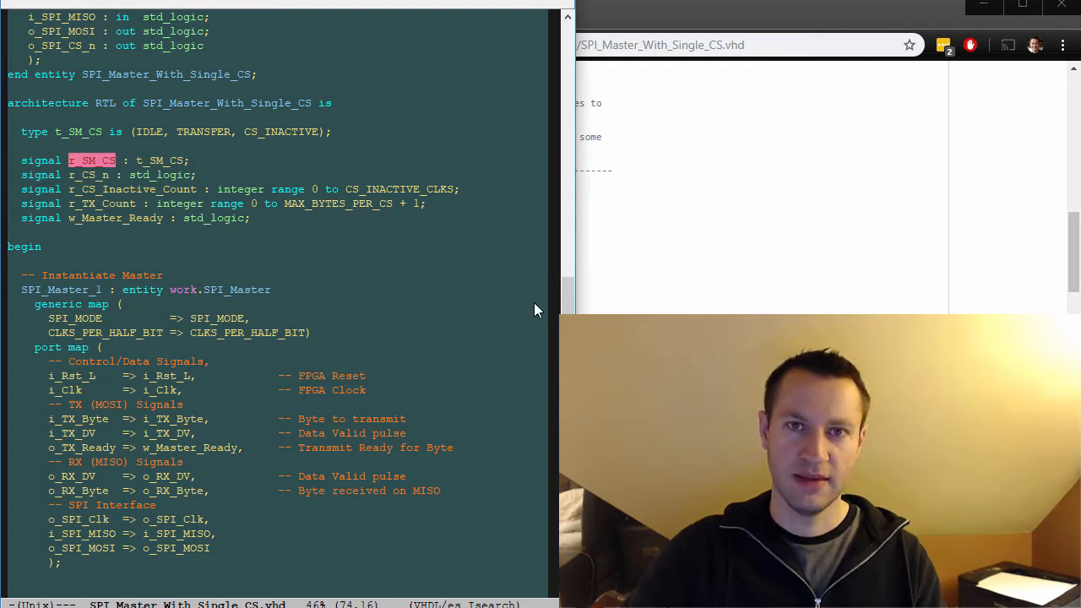
Step: Scroll to the SM_CS process case statement with IDLE, TRANSFER and CS_INACTIVE
scroll("down", 3)
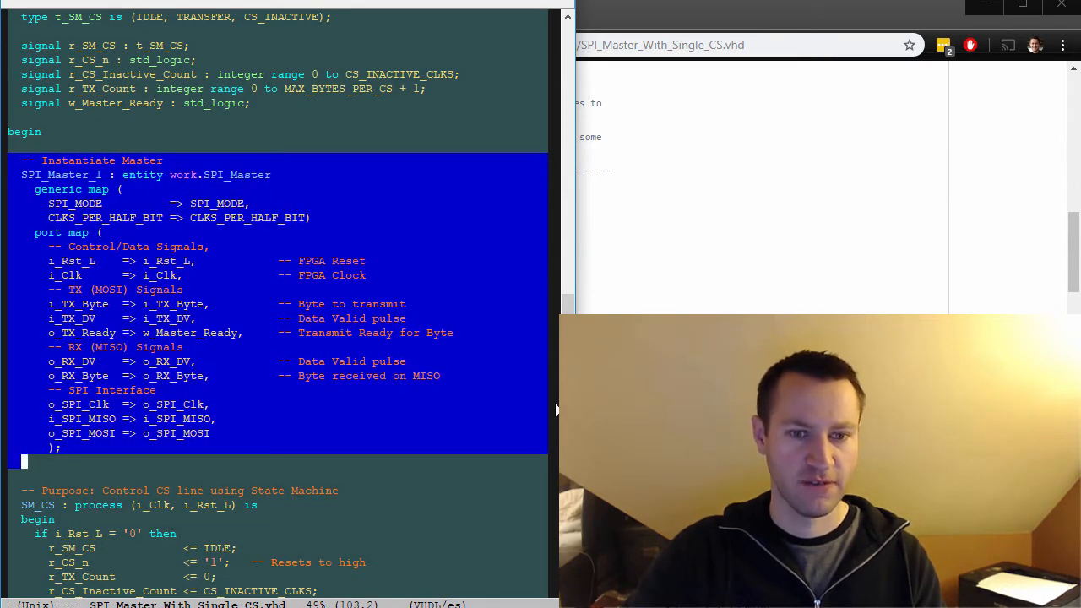
scroll("down", 3)
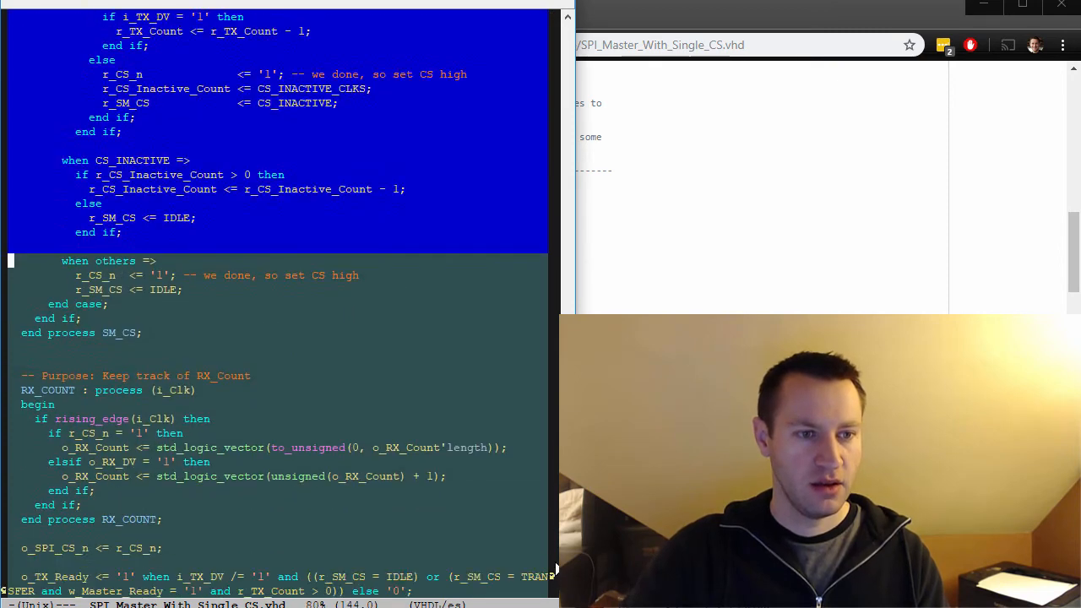
scroll("up", 3)
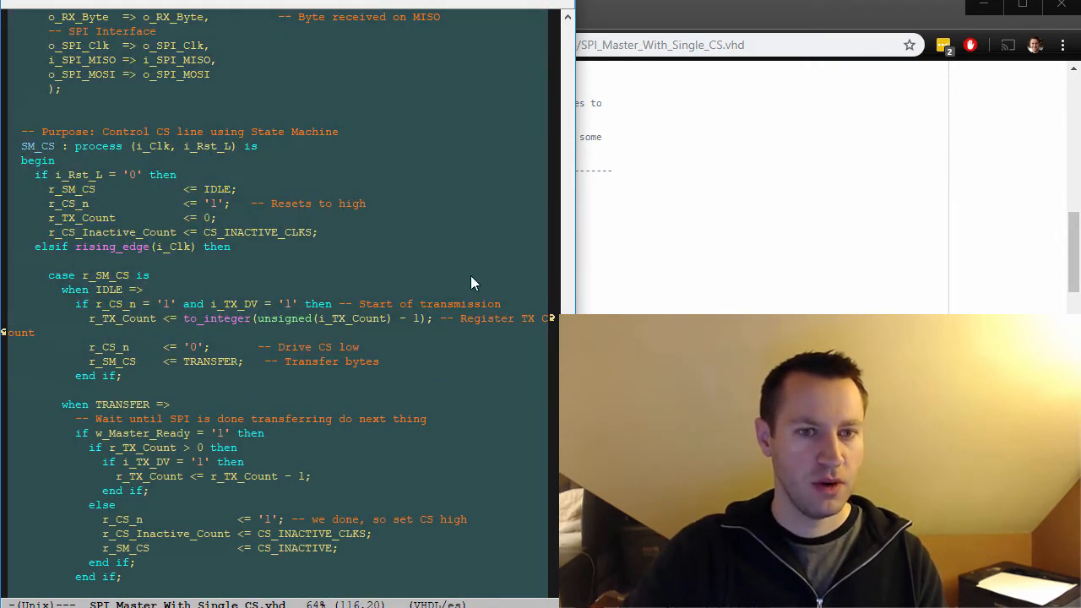
scroll("down", 3)
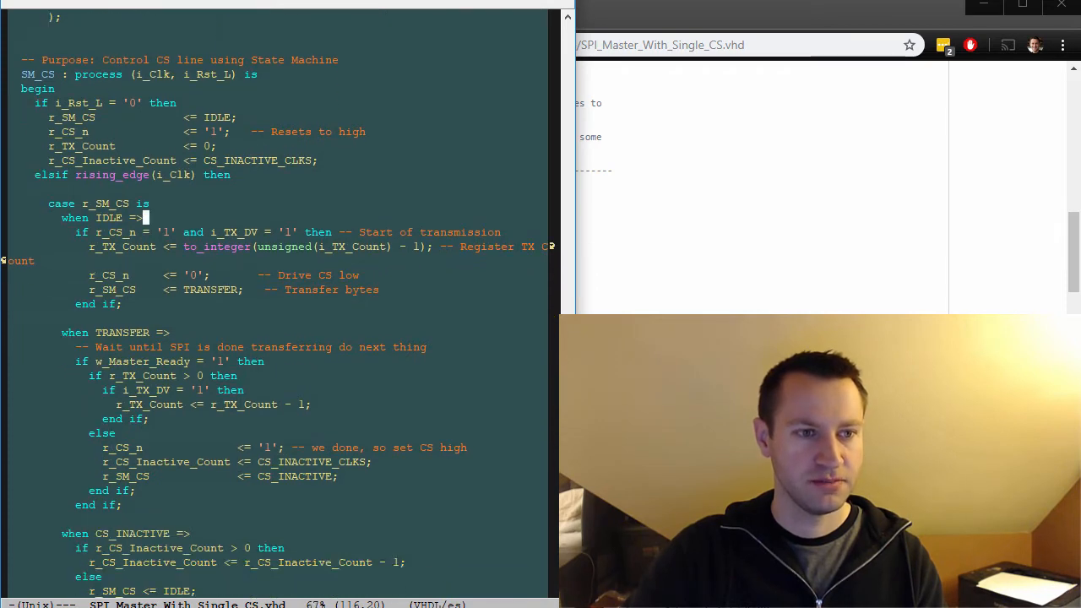
scroll("down", 3)
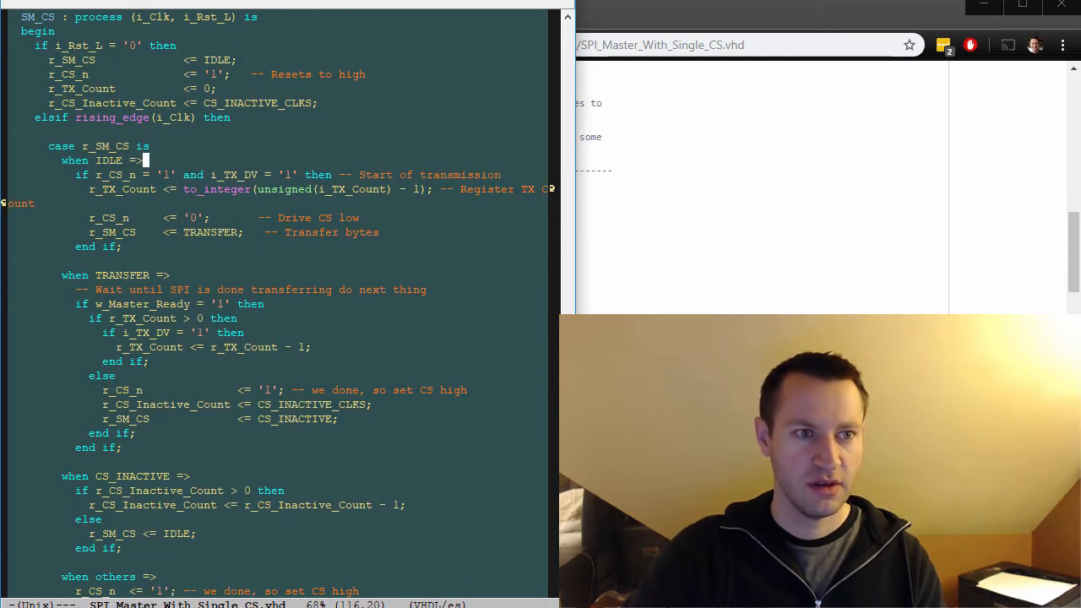
scroll("up", 3)
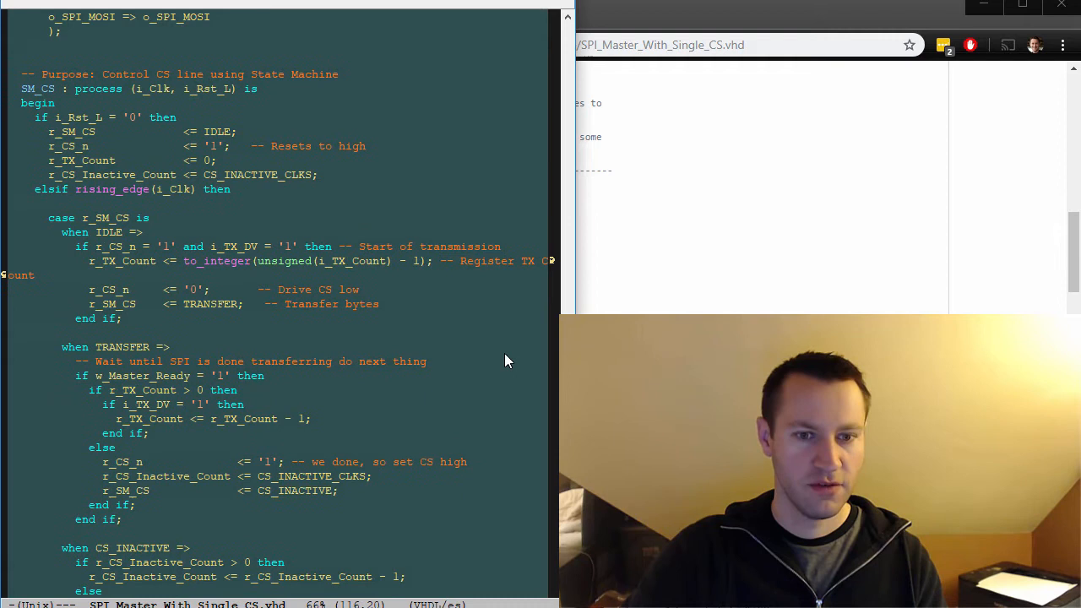
scroll("down", 3)
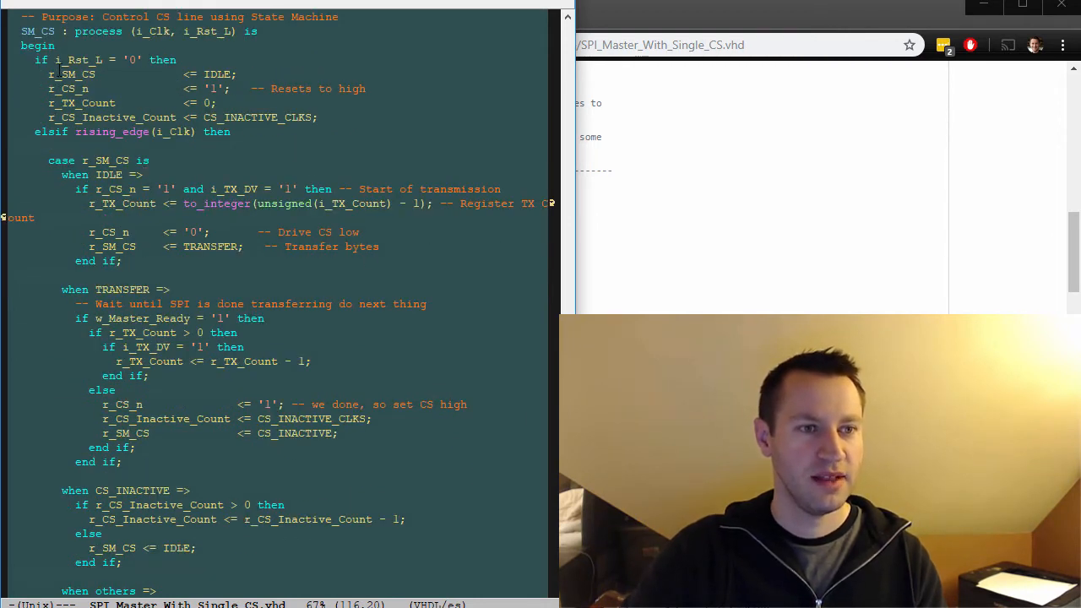
mouse_move(196, 259)
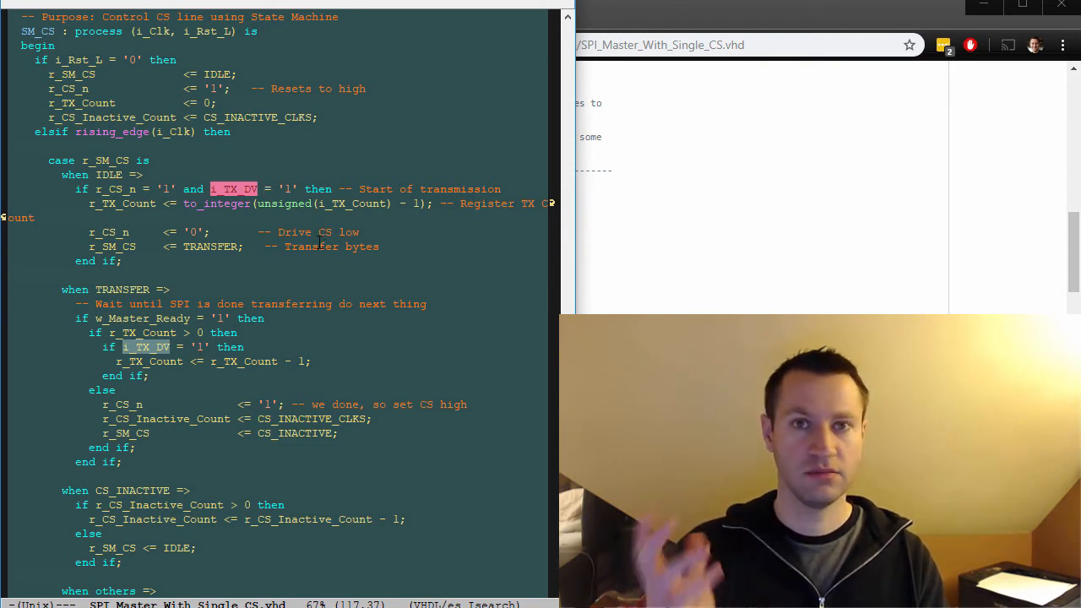
mouse_move(274, 222)
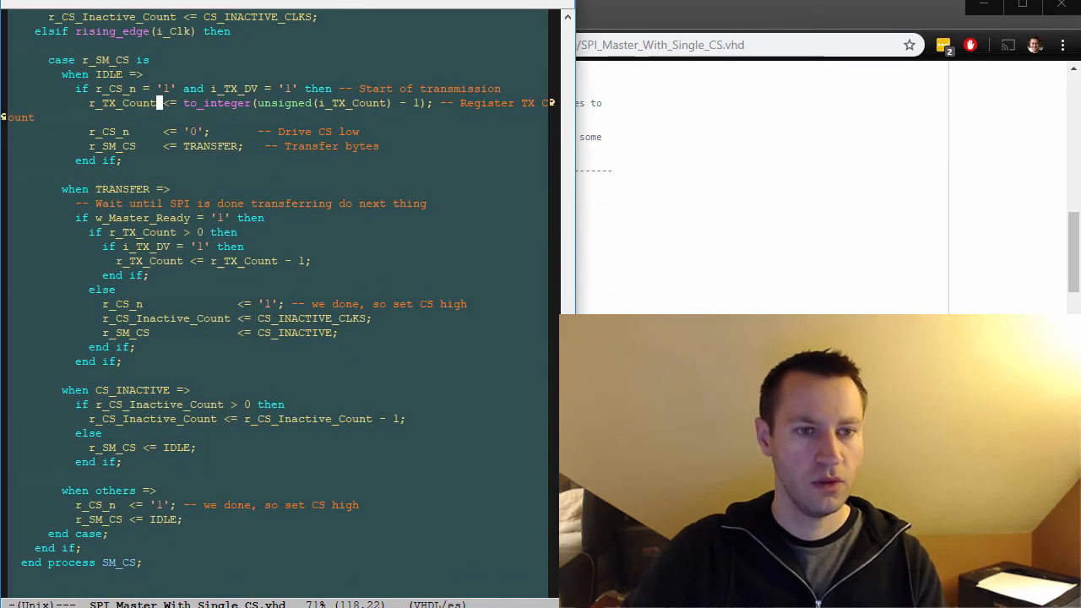
Step: Trace TRANSFER's w_Master_Ready check back to SPI_Master's o_TX_Ready port
left_click(99, 217)
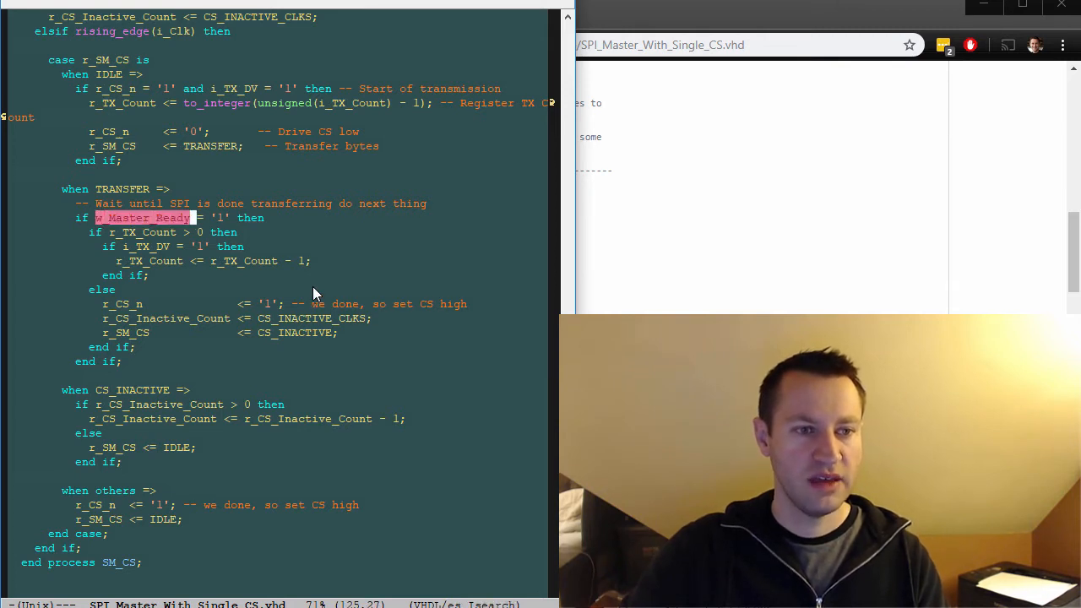
mouse_move(399, 329)
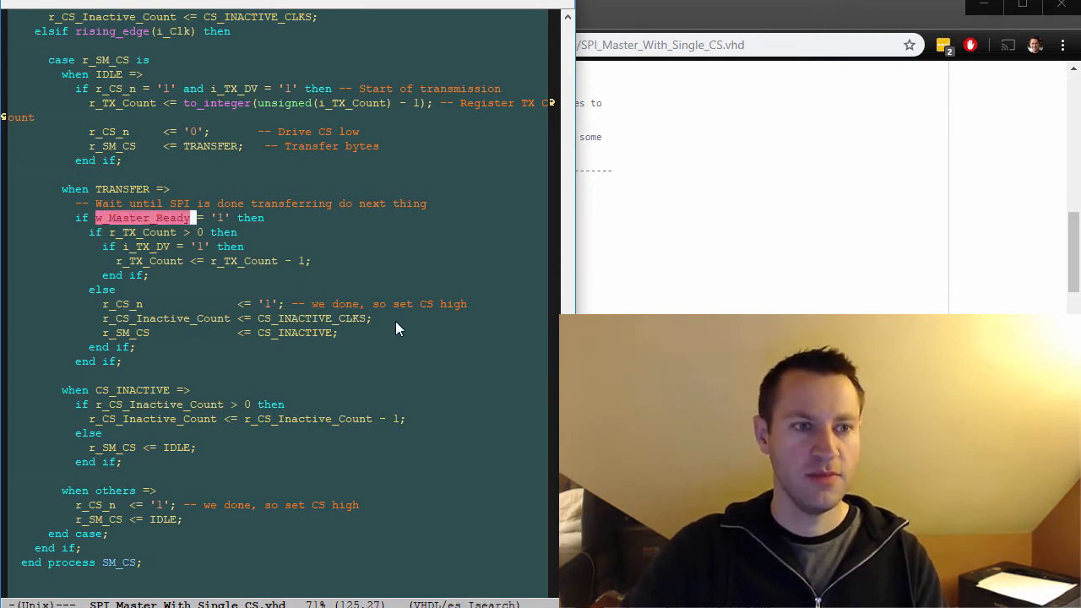
scroll("up", 3)
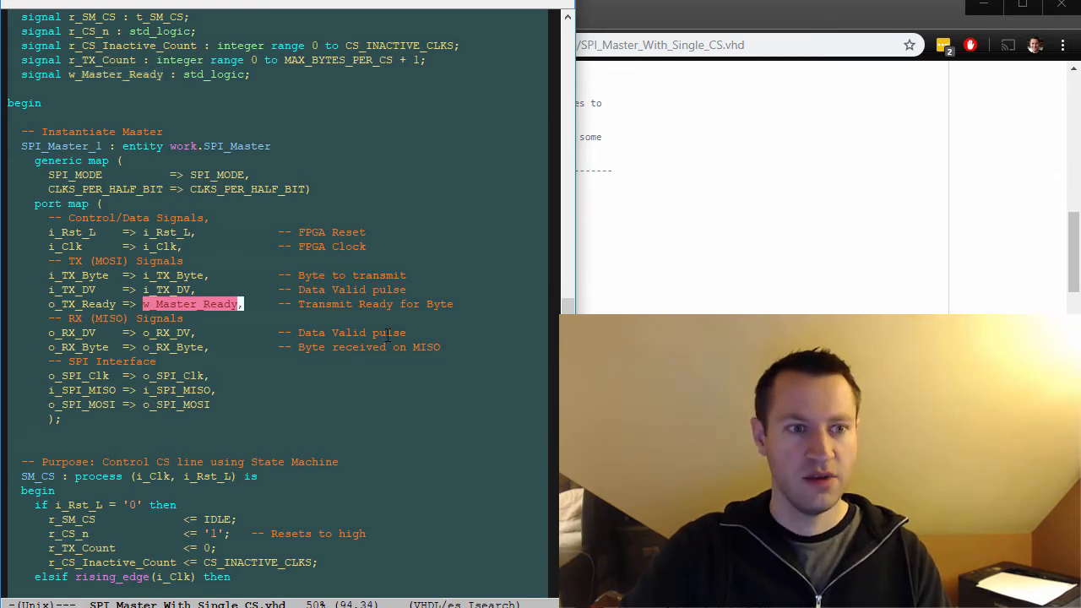
scroll("down", 3)
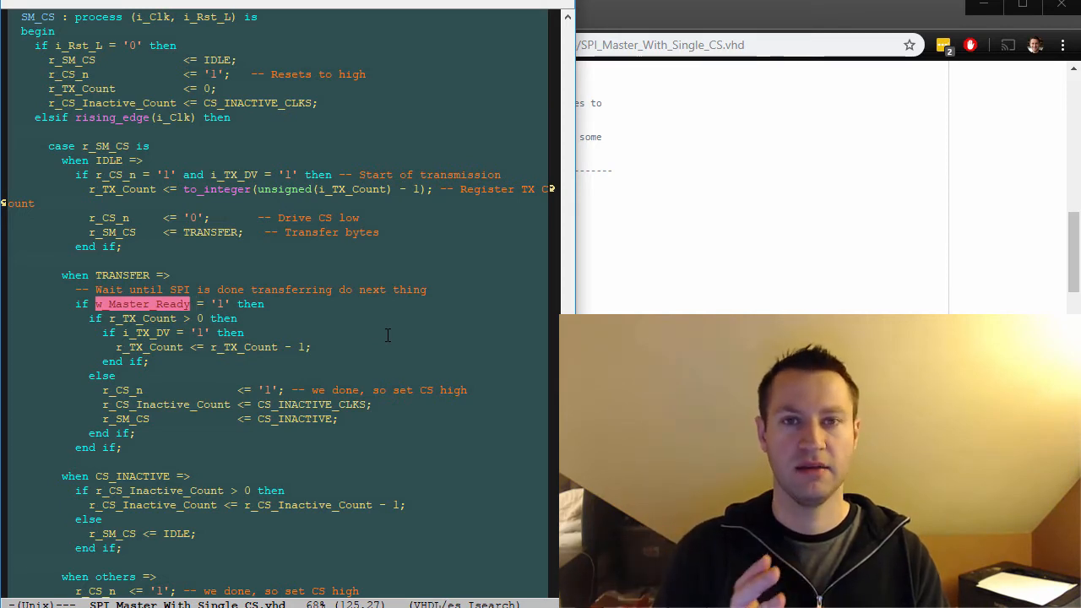
mouse_move(401, 343)
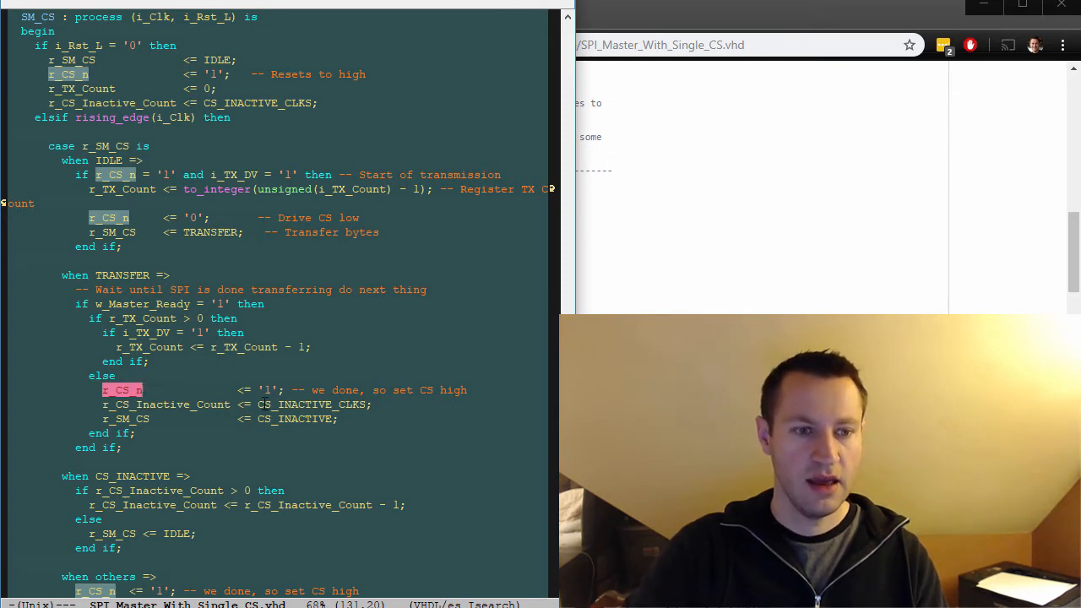
Step: Select the r_CS_Inactive_Count countdown lines in the CS_INACTIVE branch
scroll("down", 3)
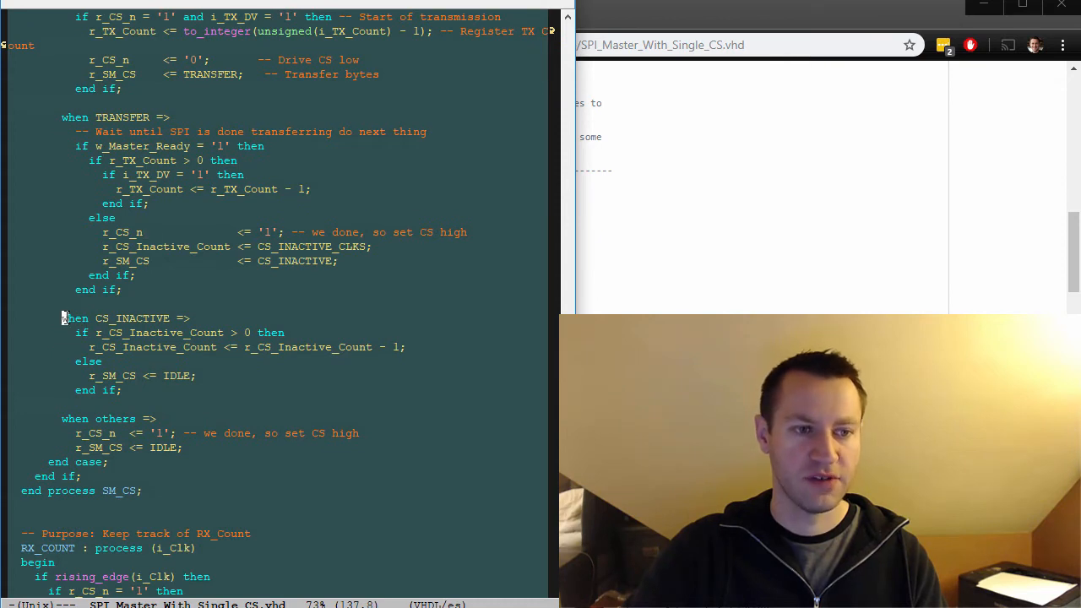
left_click_drag(62, 319, 122, 390)
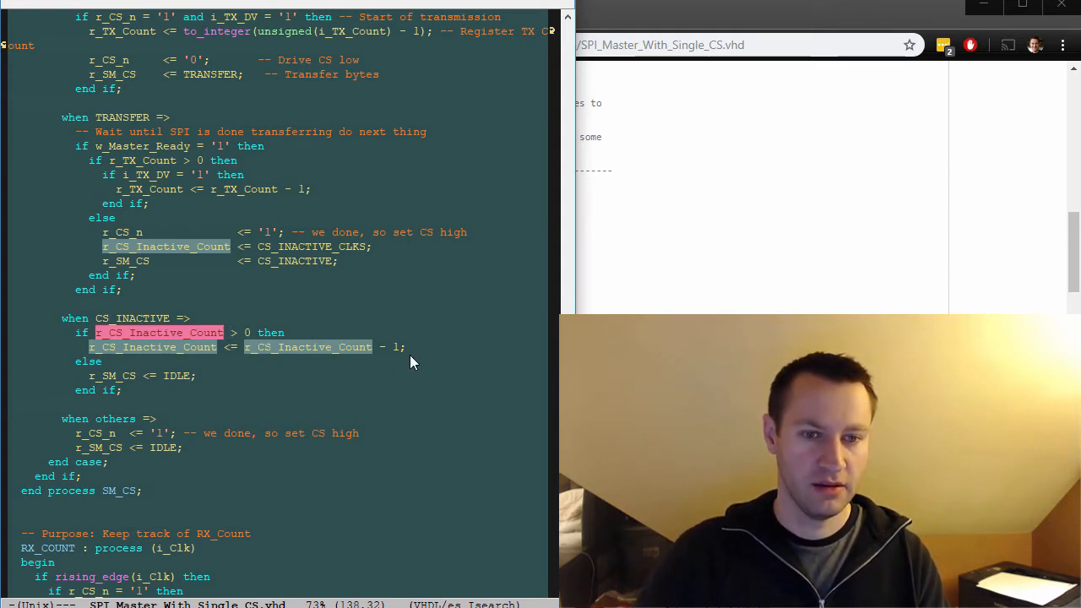
mouse_move(402, 463)
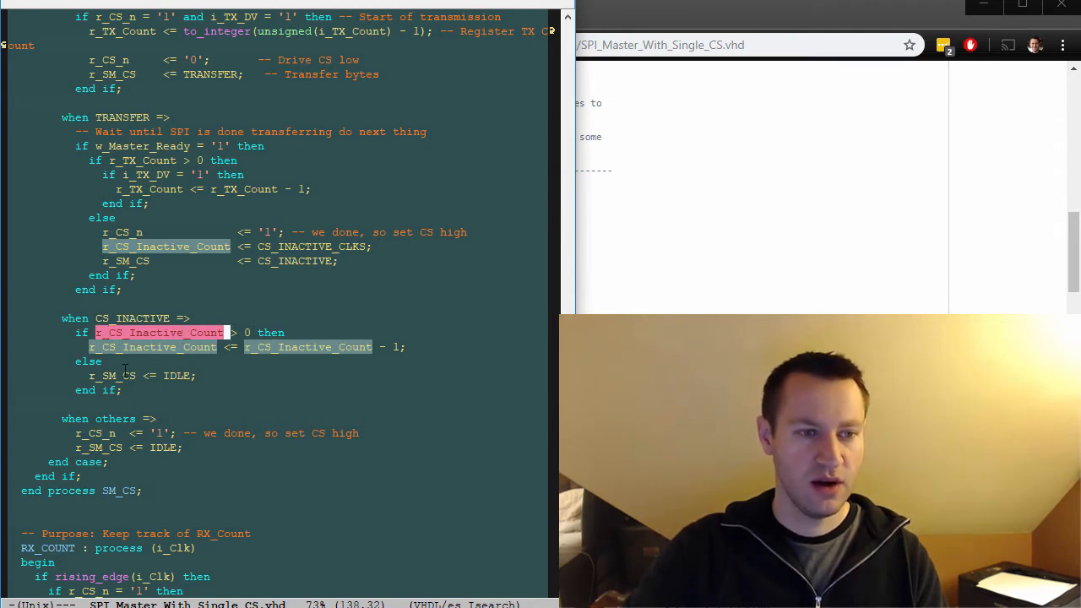
mouse_move(503, 476)
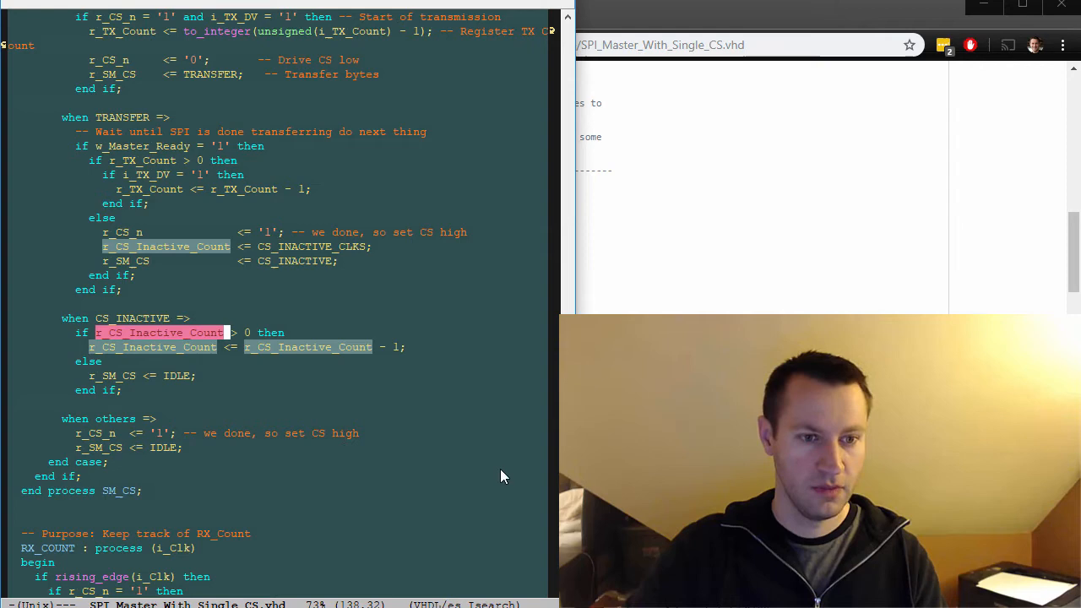
Step: Select o_RX_Count and jump to its output port declaration in the entity
scroll("down", 3)
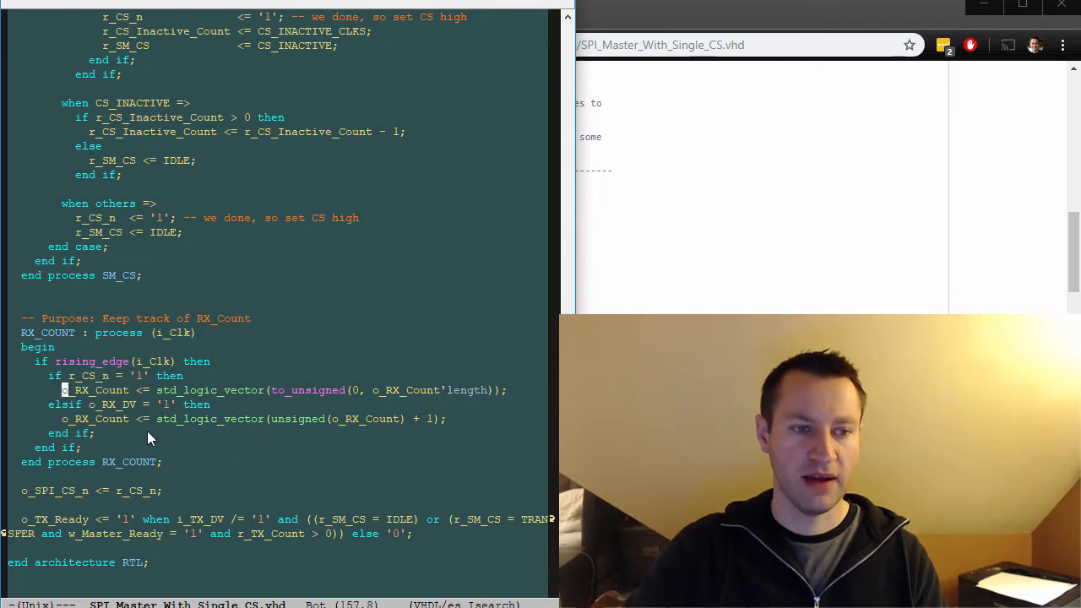
double_click(95, 389)
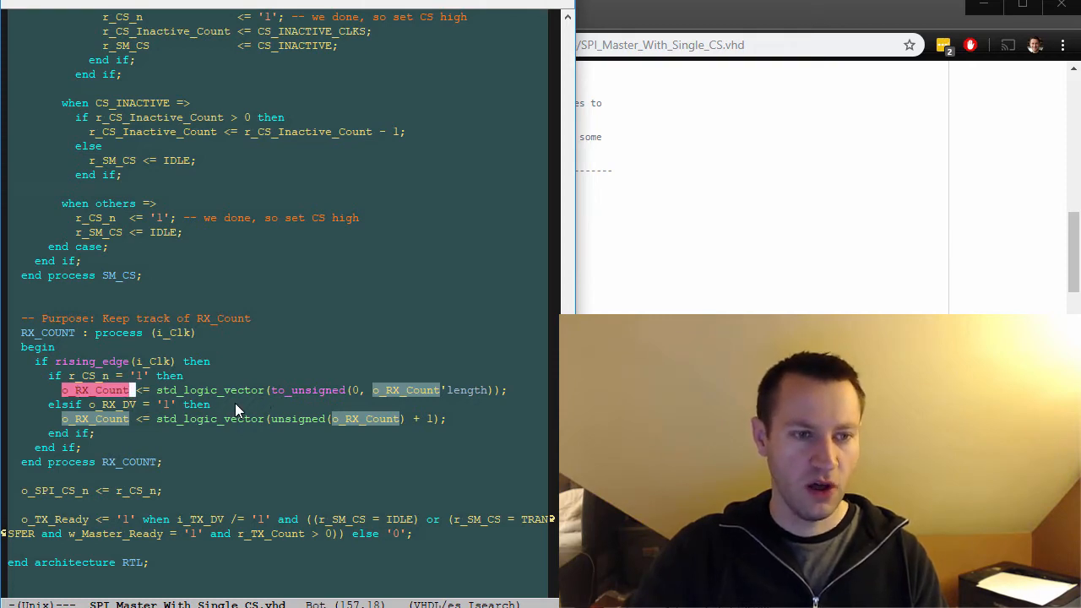
scroll("up", 3)
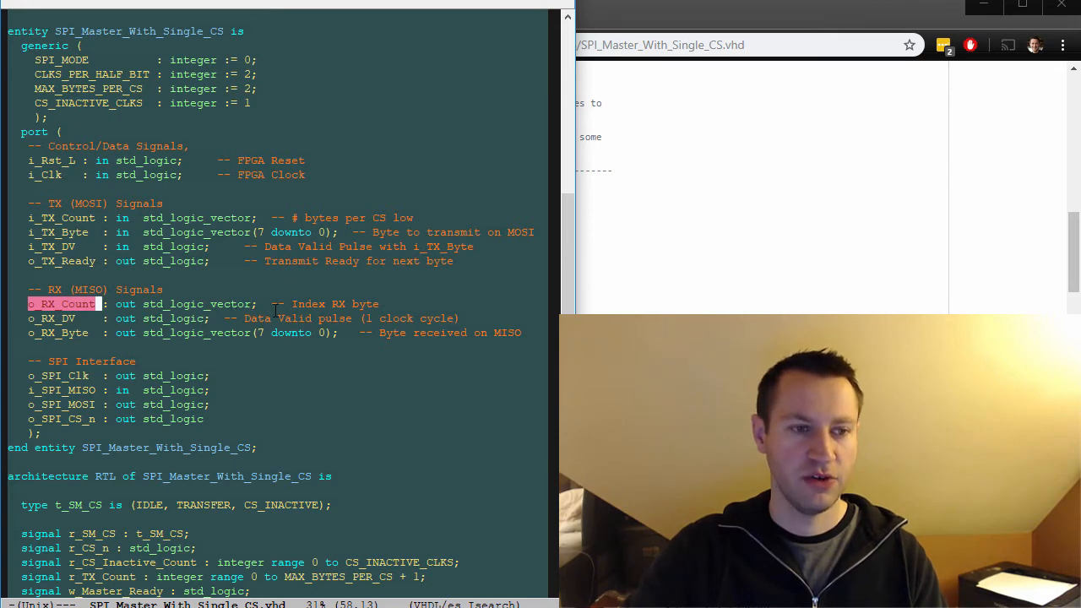
scroll("down", 3)
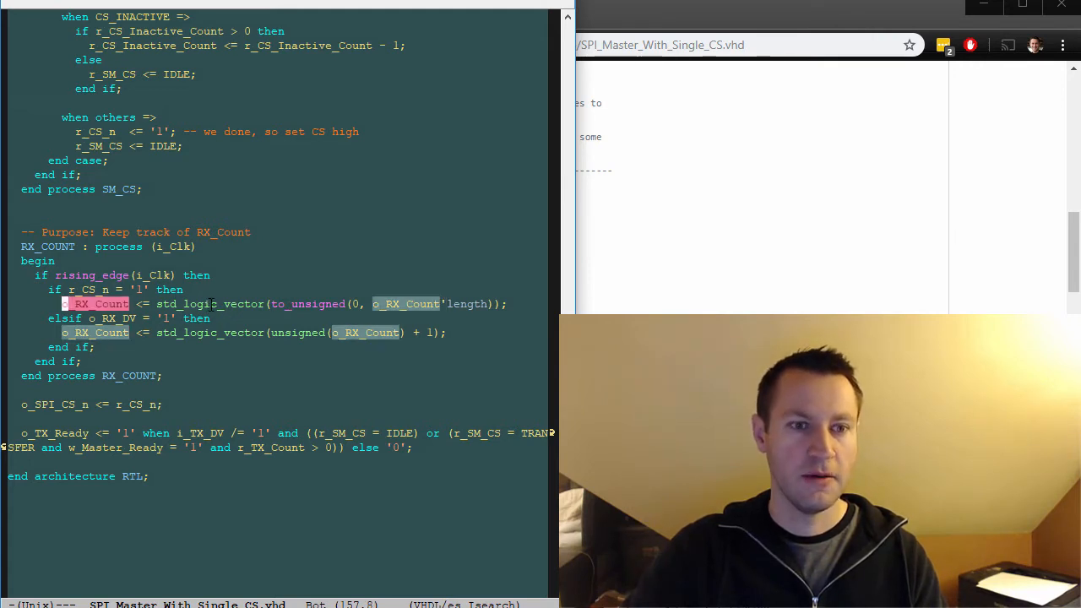
scroll("up", 3)
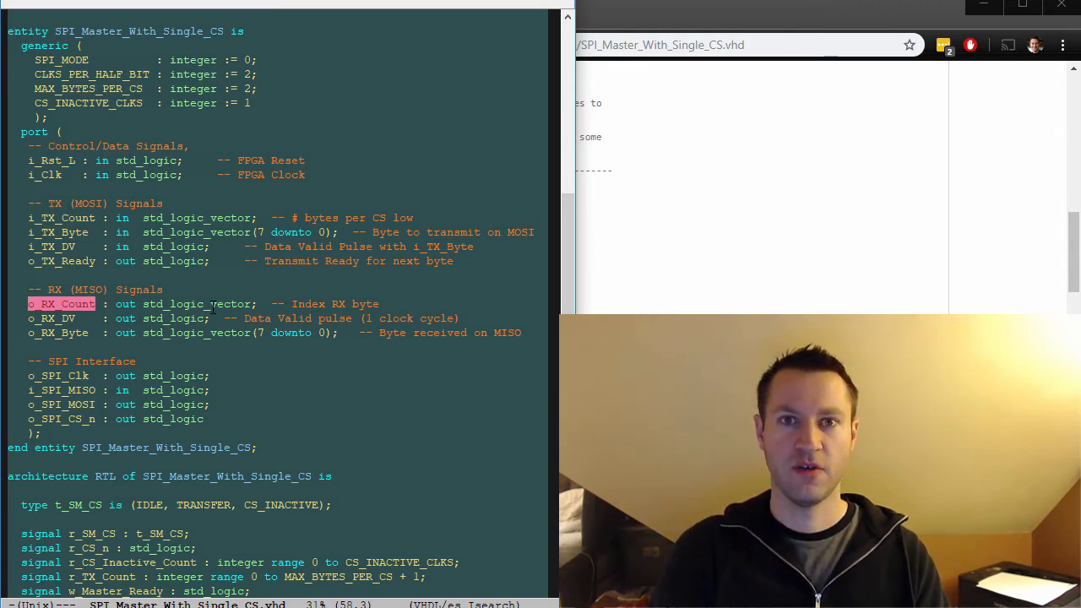
Step: Point out the RX_COUNT reset line zeroing o_RX_Count across its full length
scroll("down", 3)
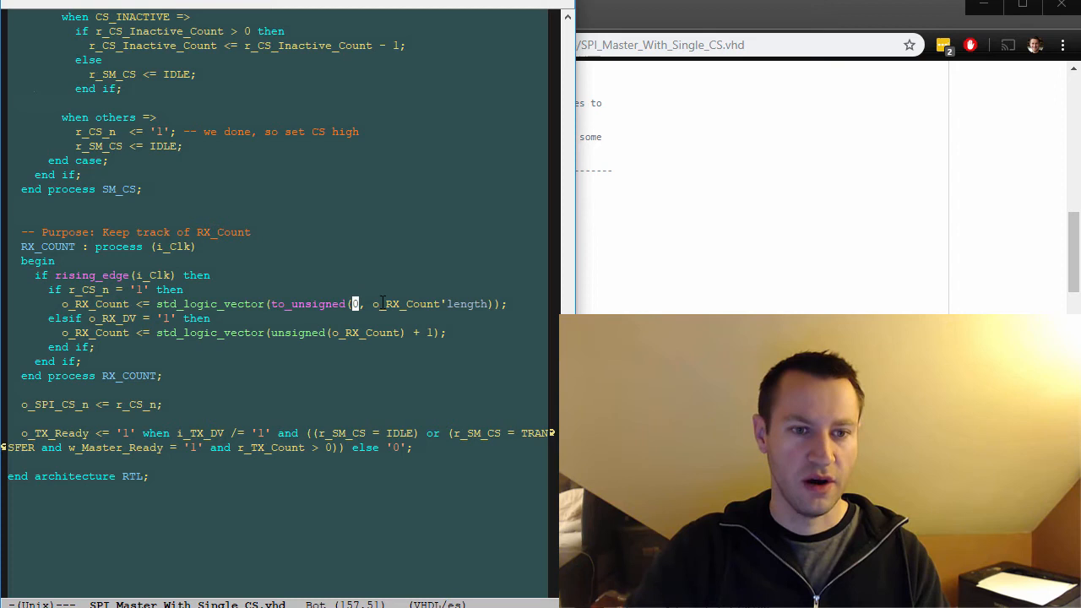
double_click(404, 304)
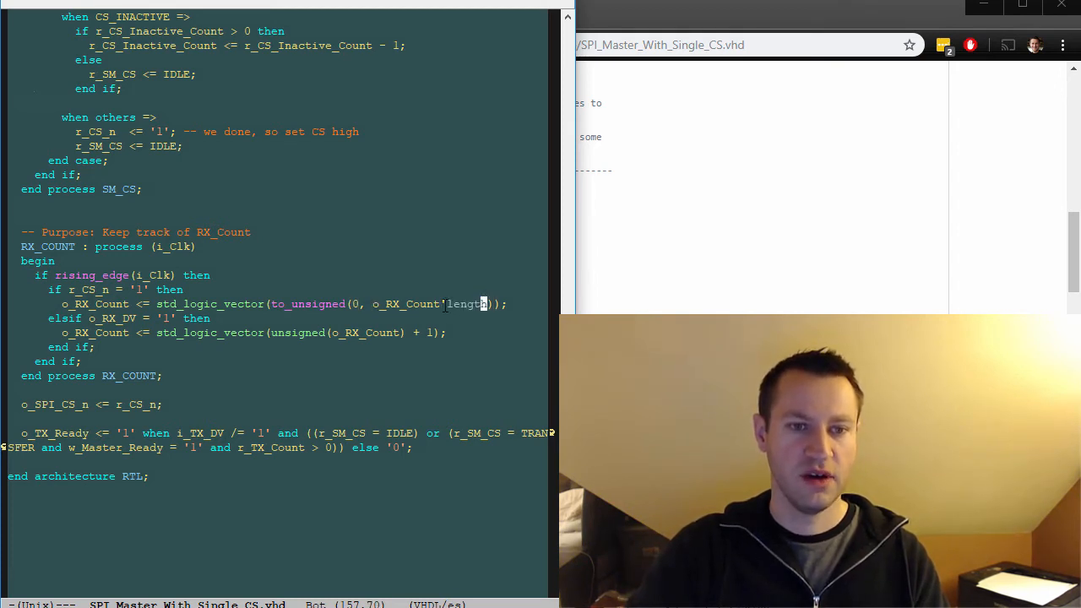
double_click(464, 304)
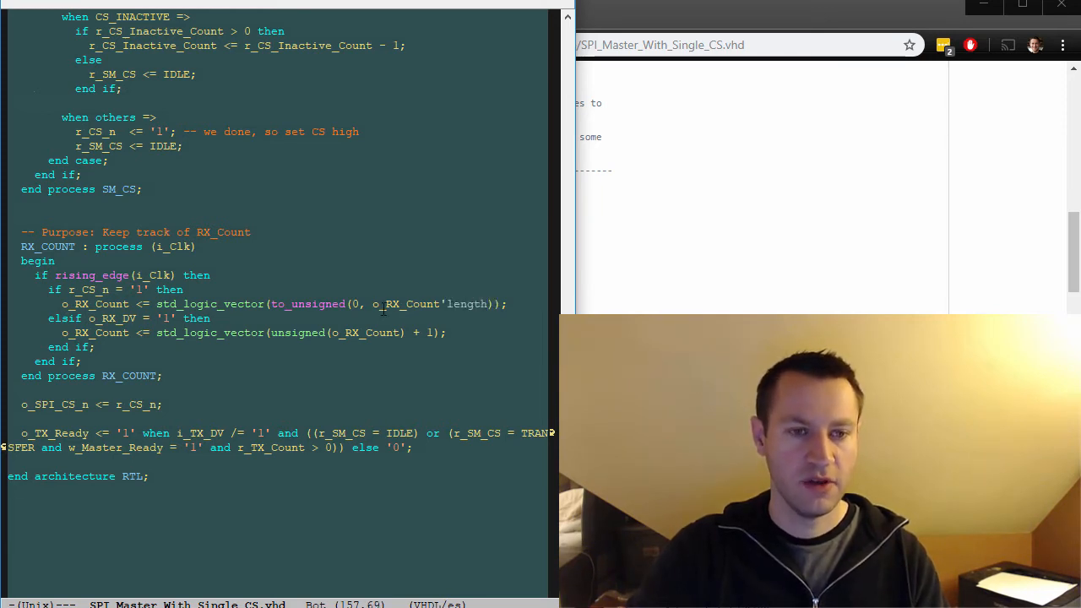
double_click(412, 303)
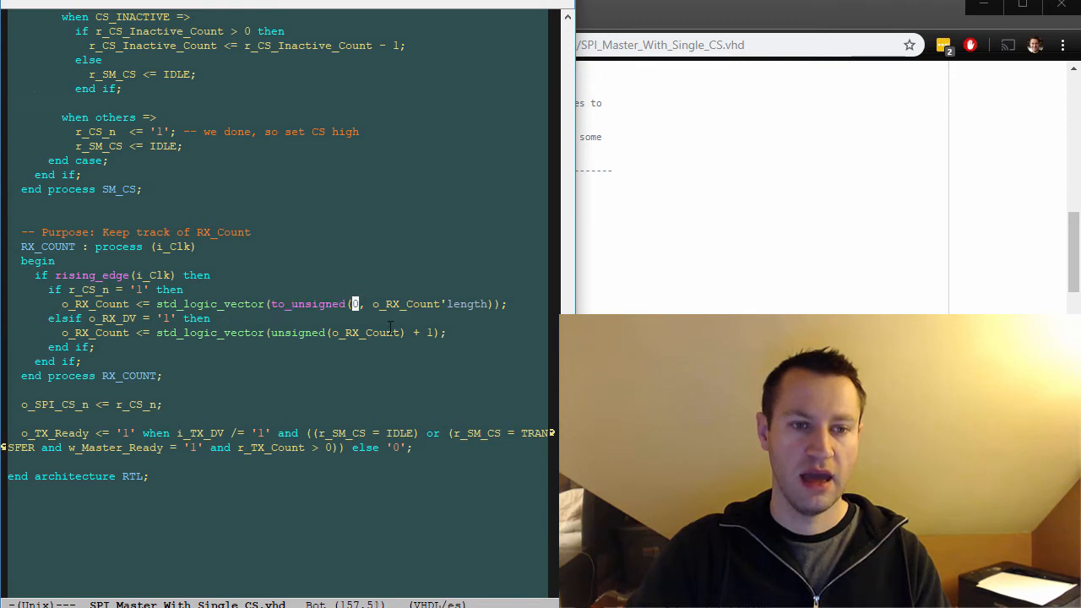
mouse_move(393, 323)
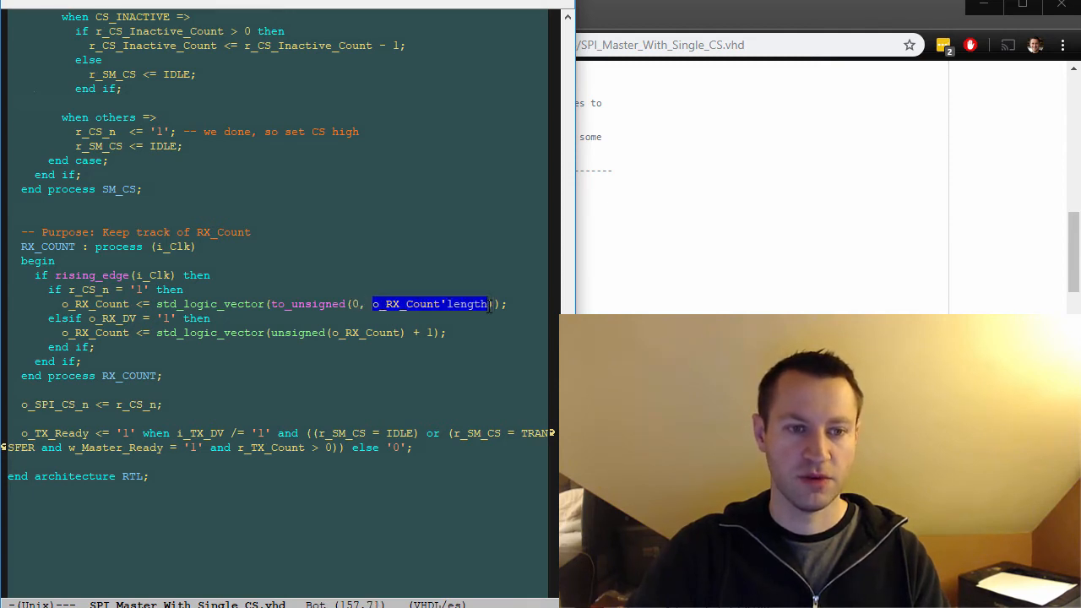
mouse_move(327, 290)
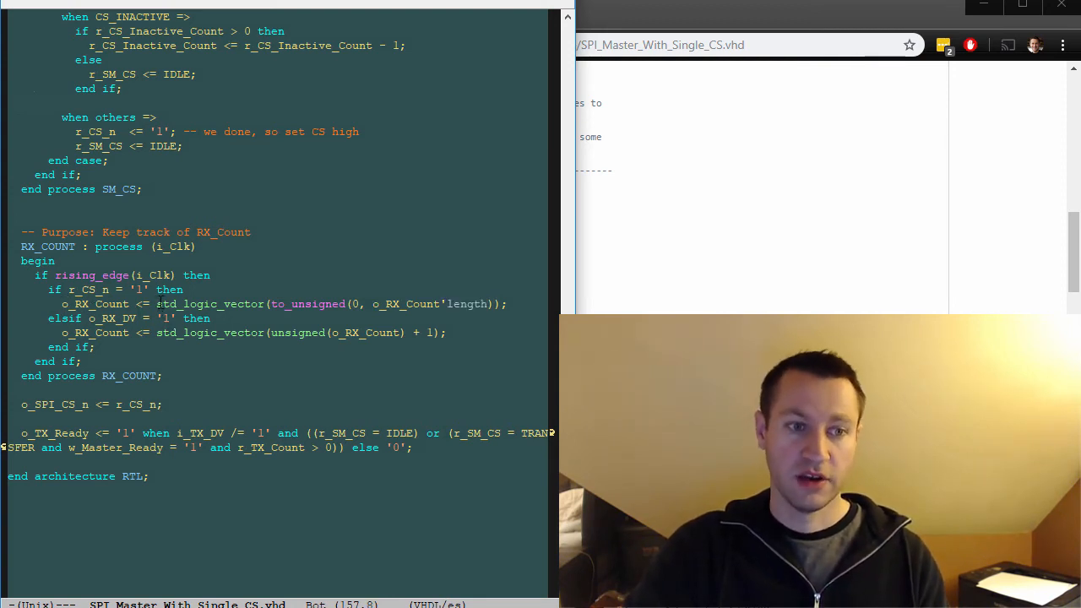
double_click(211, 304)
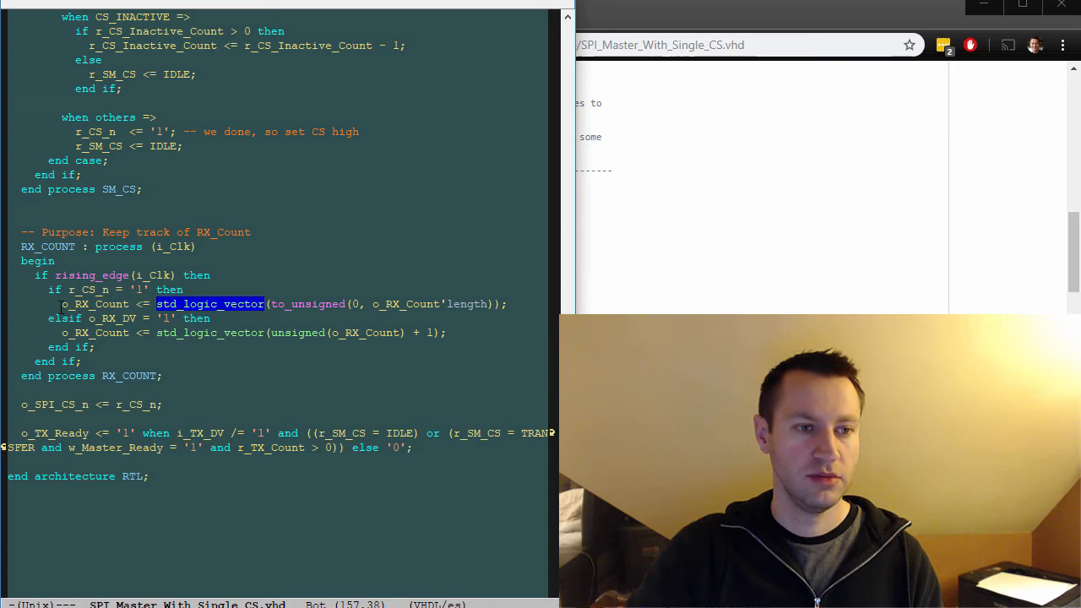
mouse_move(378, 319)
type(" 0;")
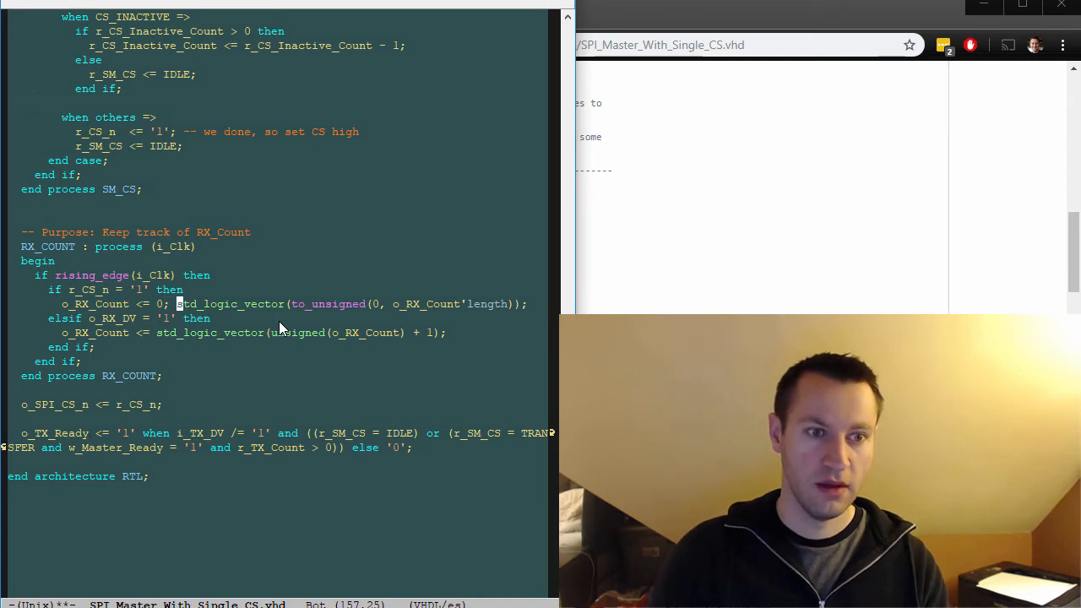
type("--")
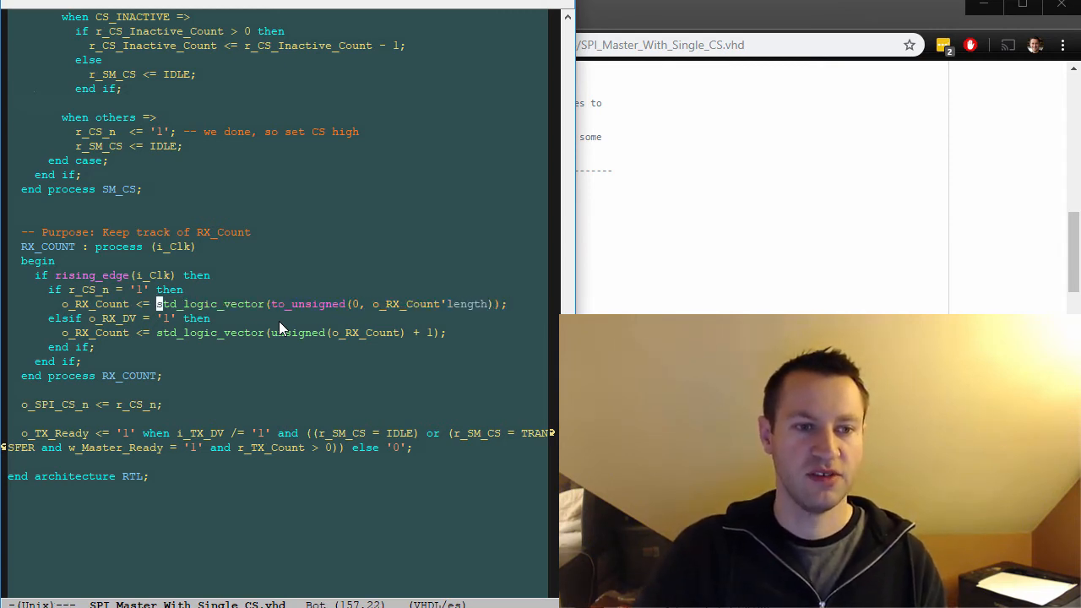
mouse_move(412, 413)
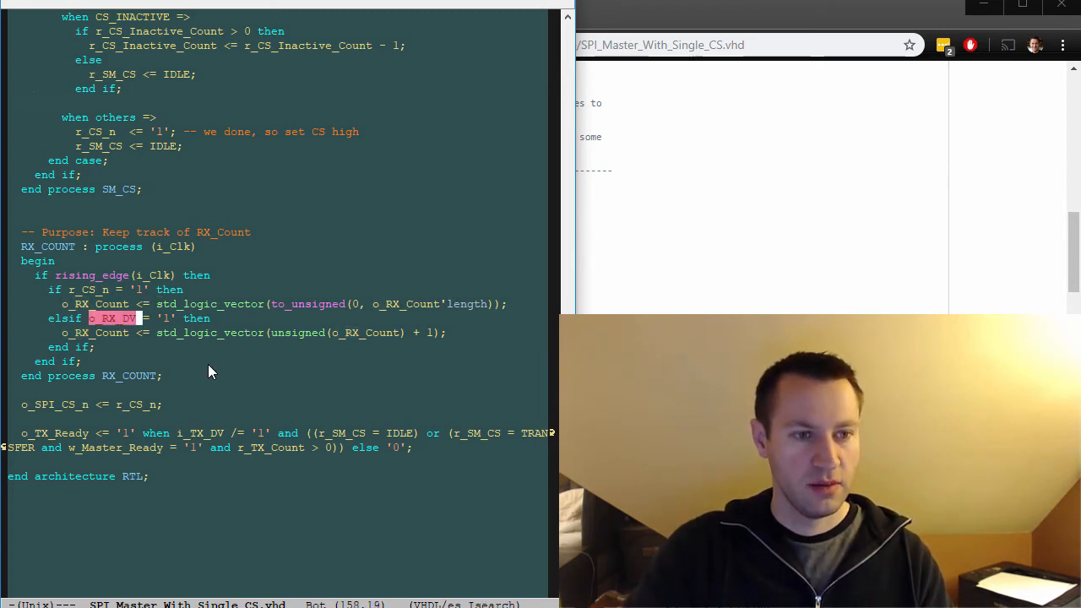
scroll("up", 3)
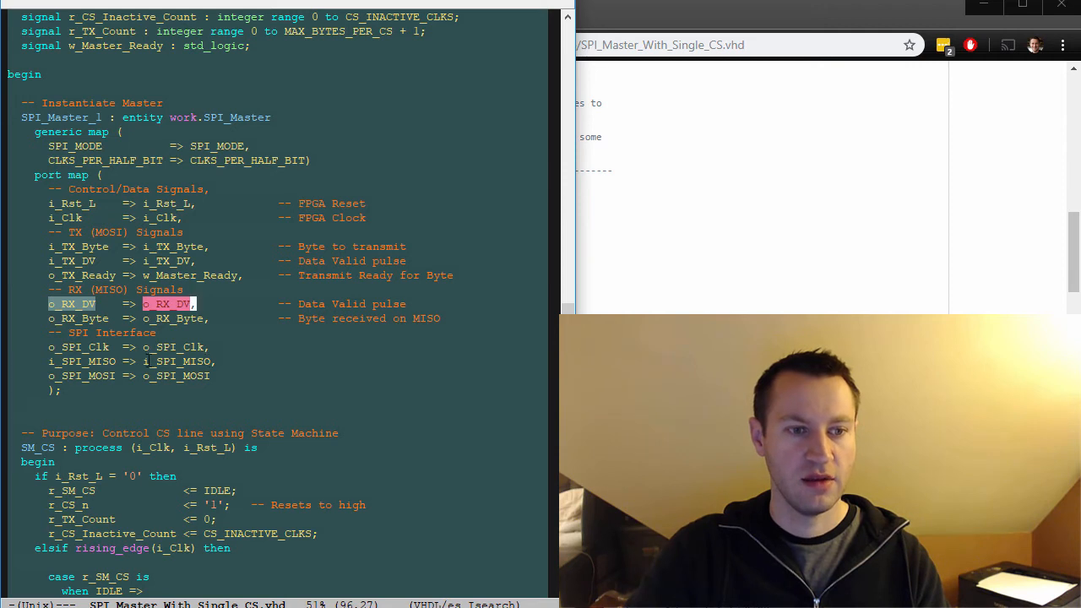
scroll("down", 3)
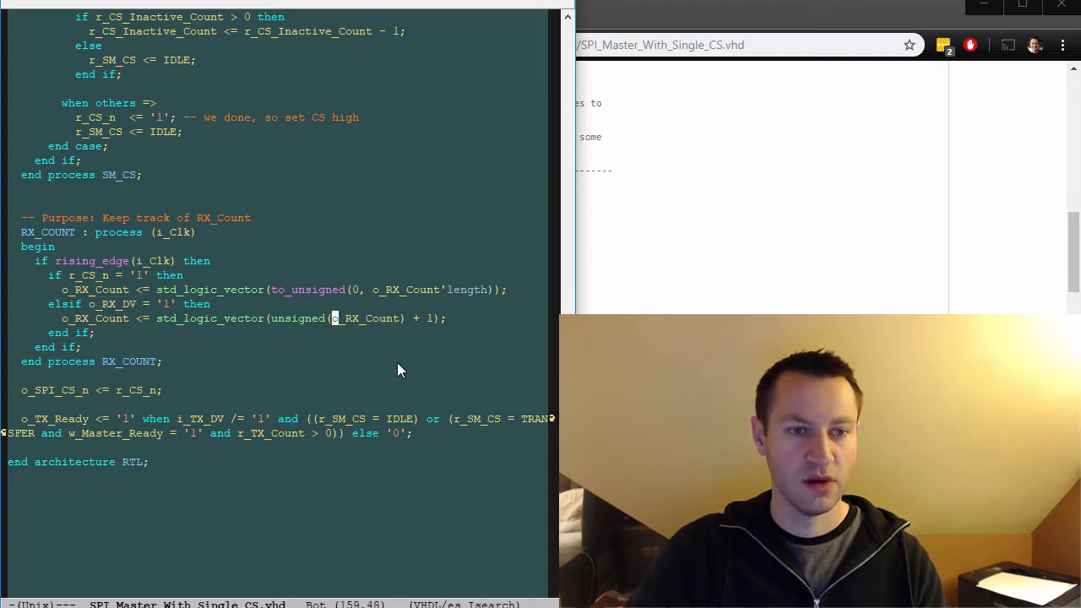
double_click(367, 318)
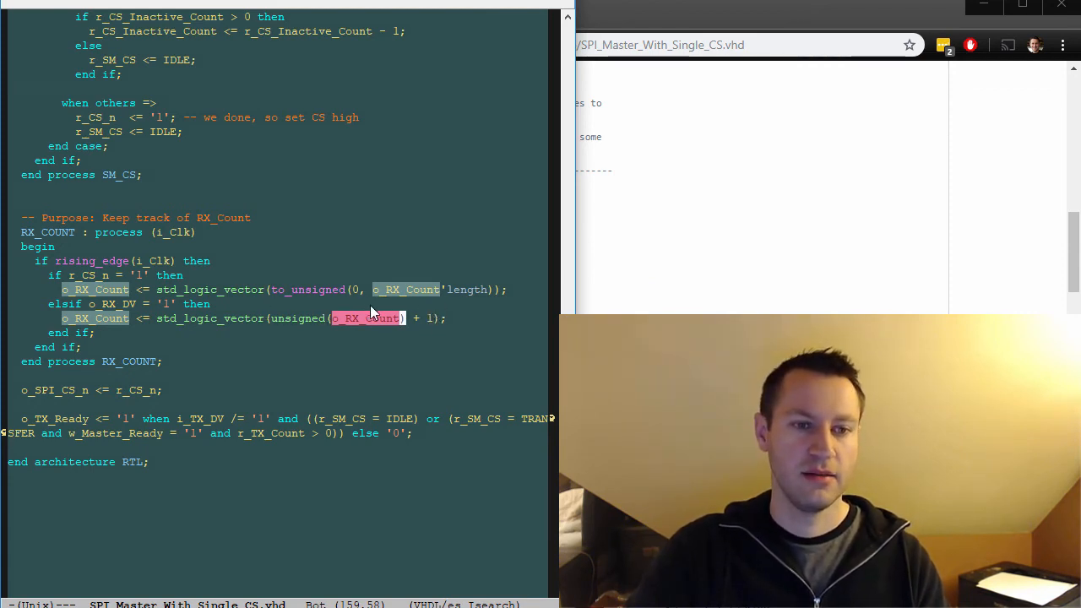
mouse_move(447, 309)
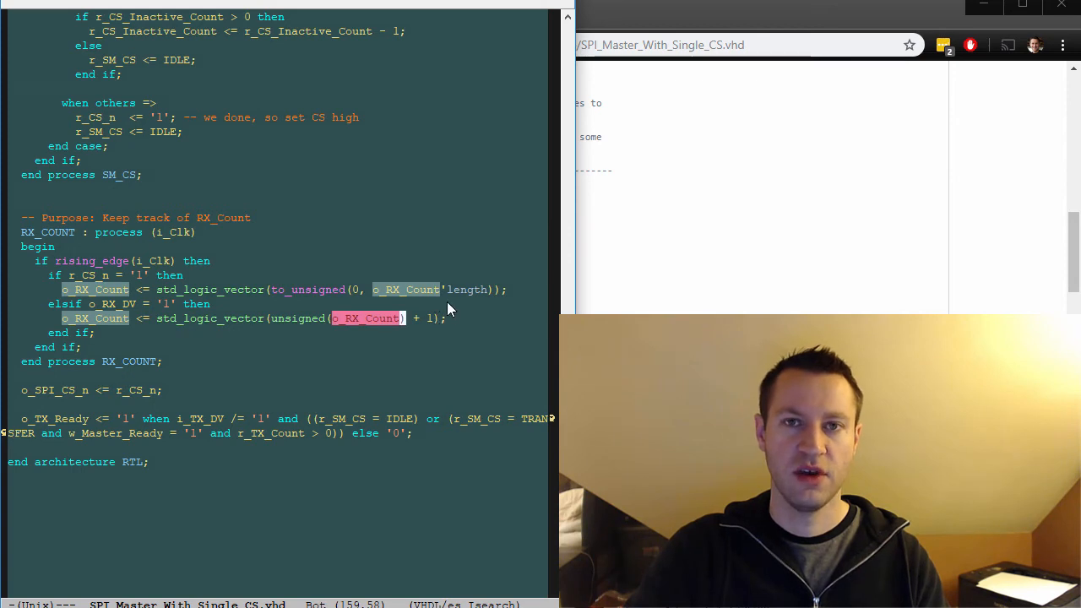
mouse_move(294, 325)
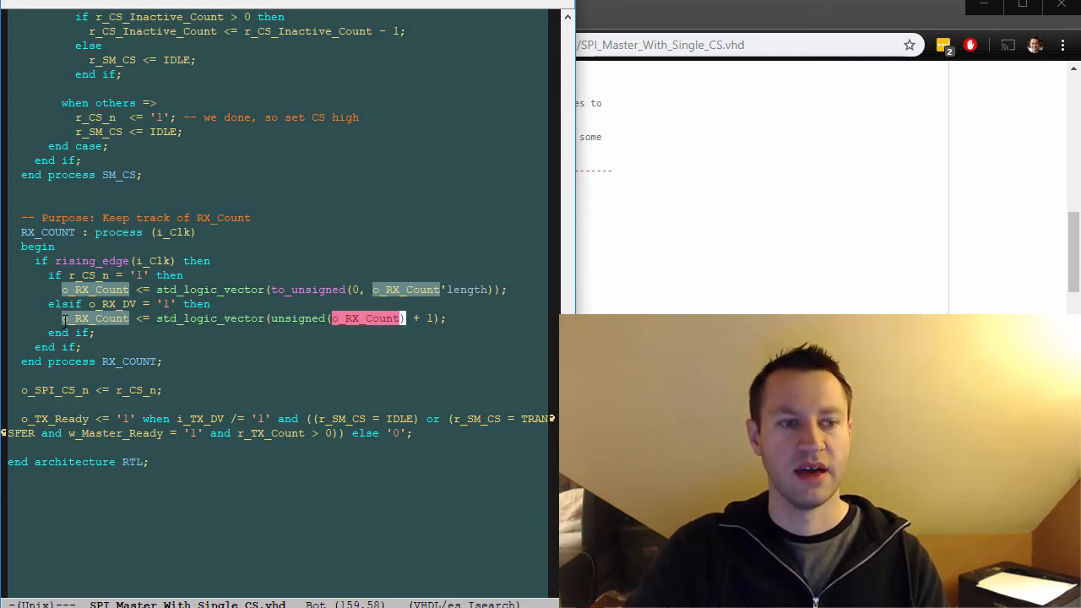
mouse_move(500, 469)
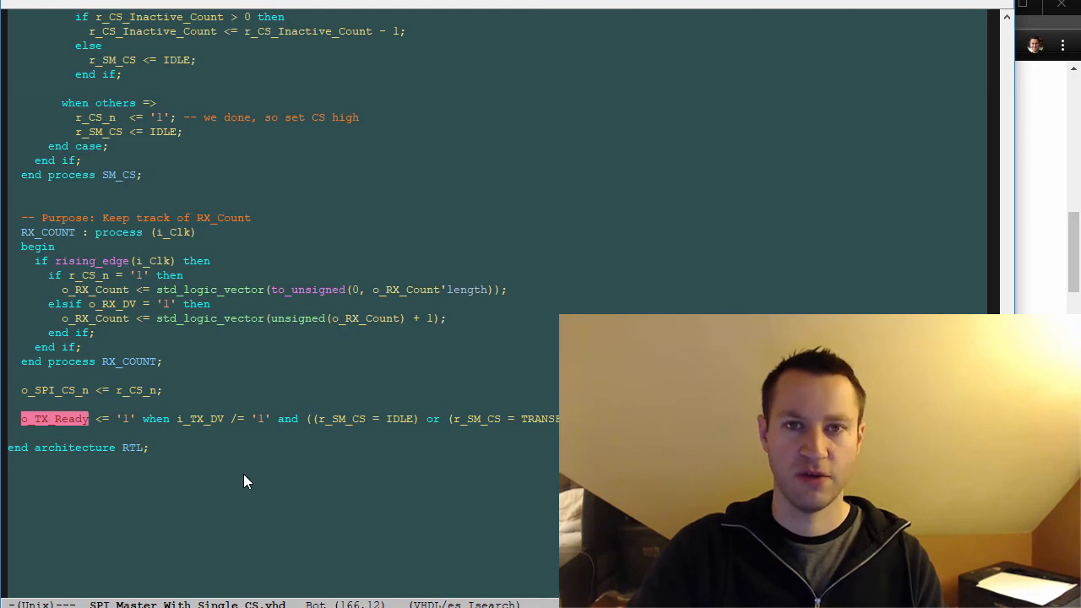
mouse_move(253, 473)
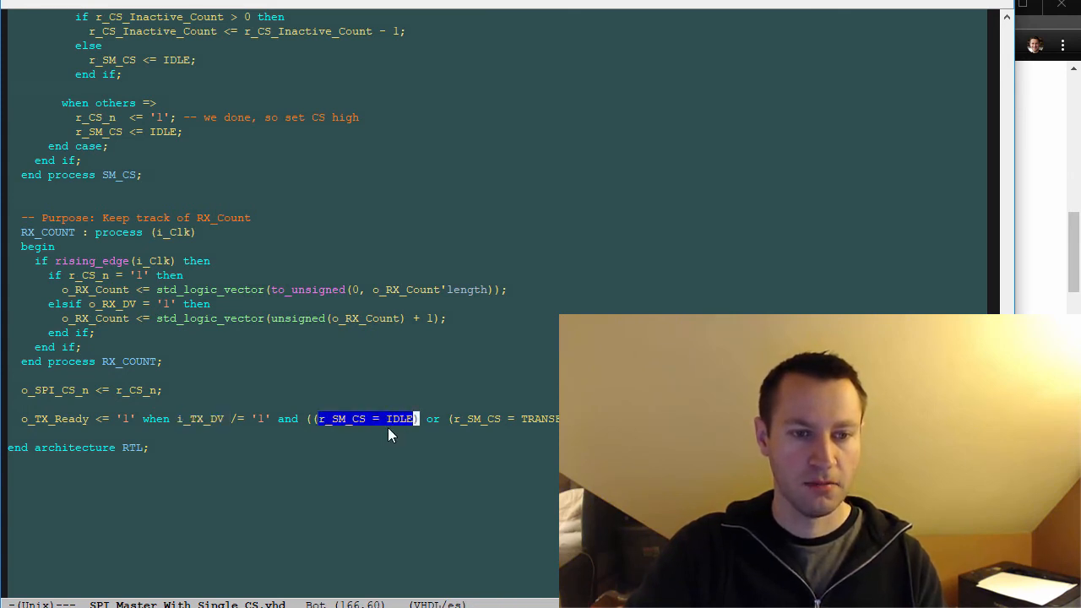
mouse_move(399, 437)
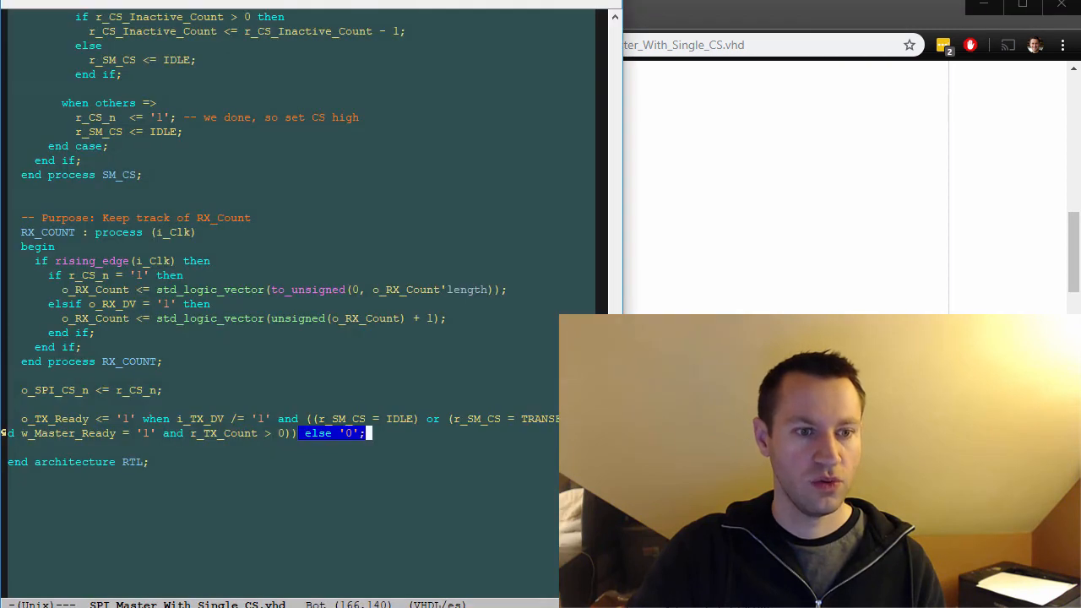
mouse_move(374, 469)
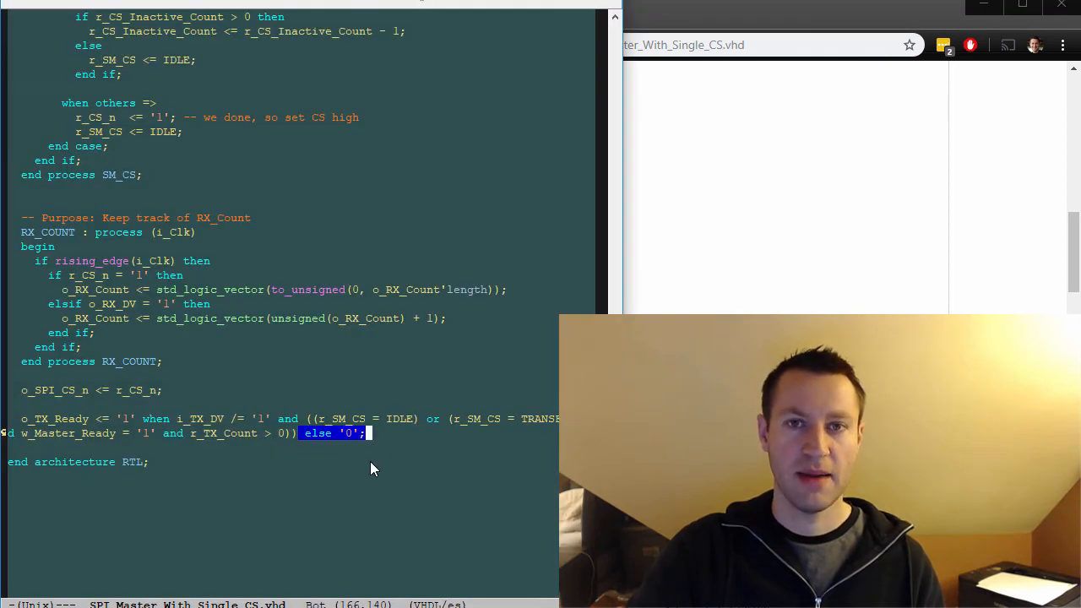
mouse_move(439, 438)
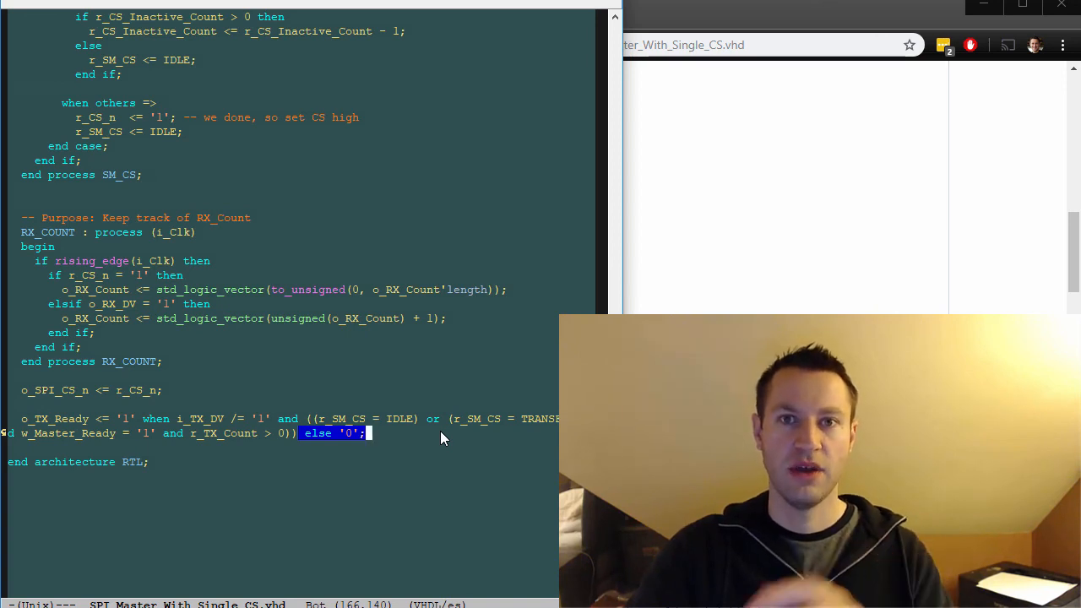
mouse_move(447, 447)
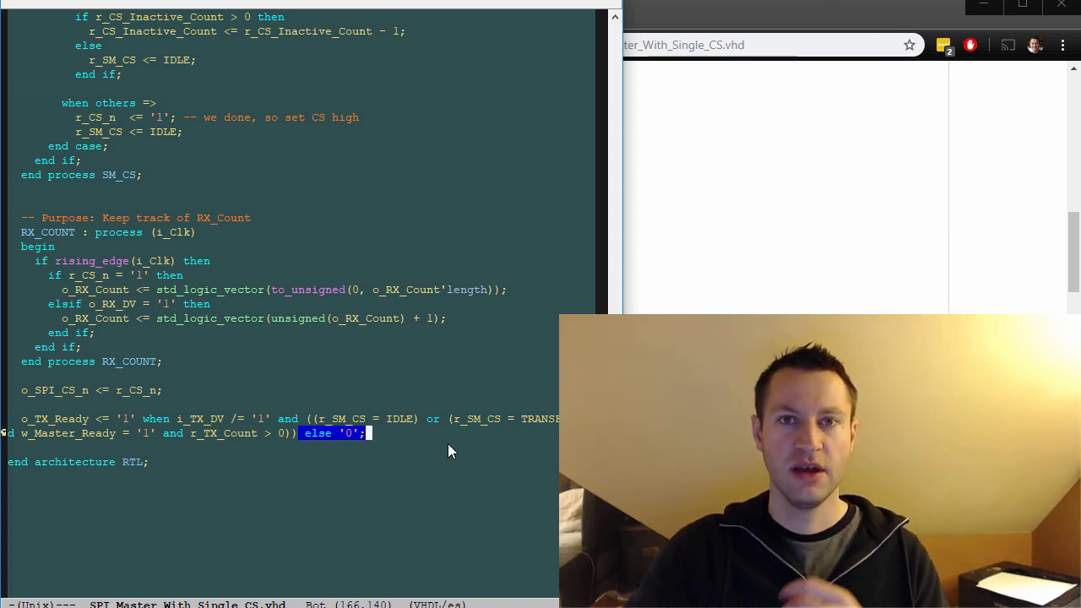
mouse_move(484, 451)
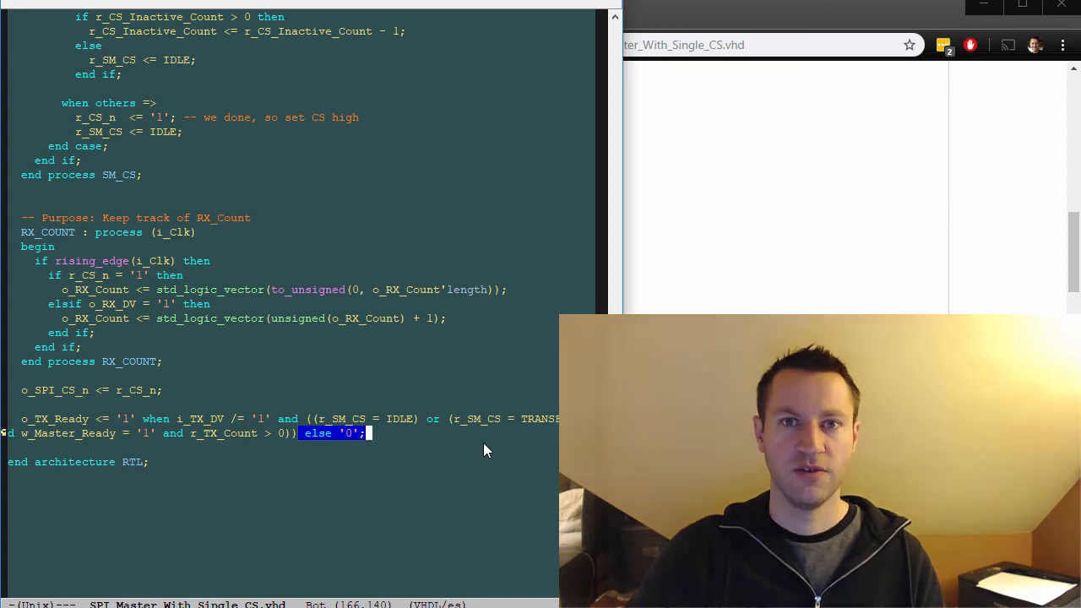